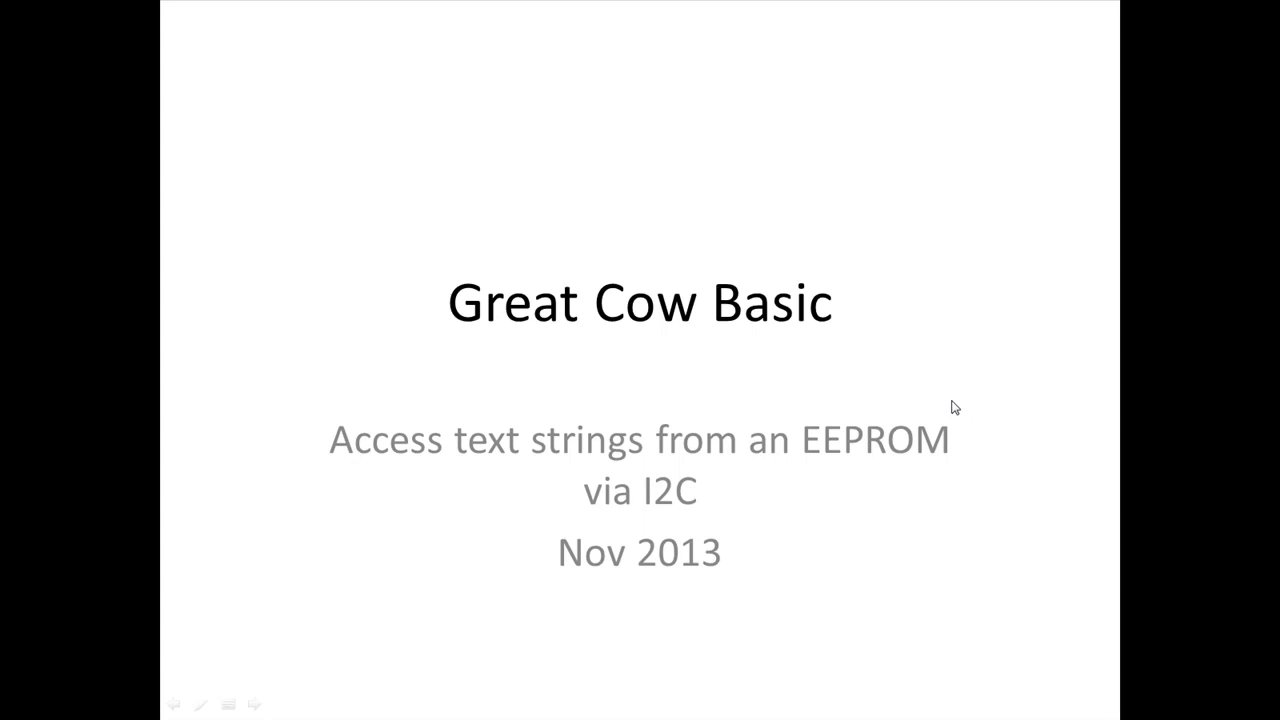
- Move from the Great Cow Basic title slide to the PuTTY EEPROM read-back terminal
key("alt+tab")
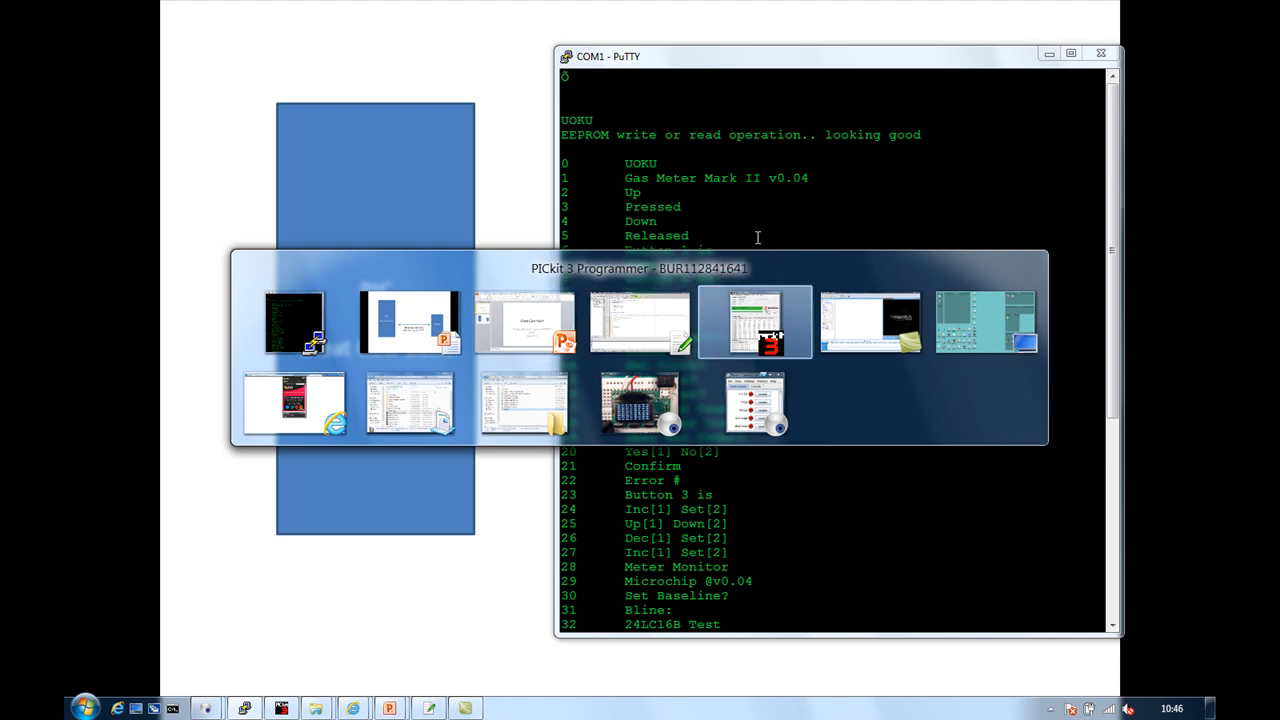
- Bring the PICkit 3 Programmer window forward beside the PuTTY output
left_click(753, 322)
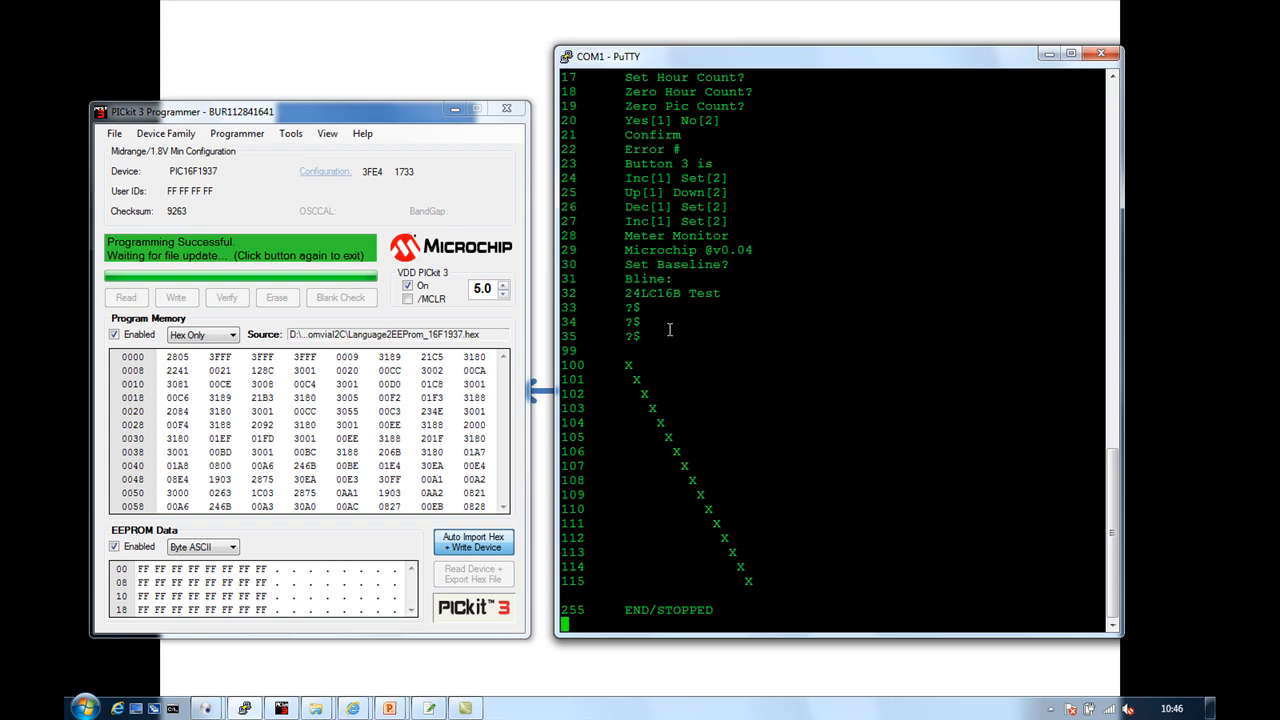
mouse_move(492, 678)
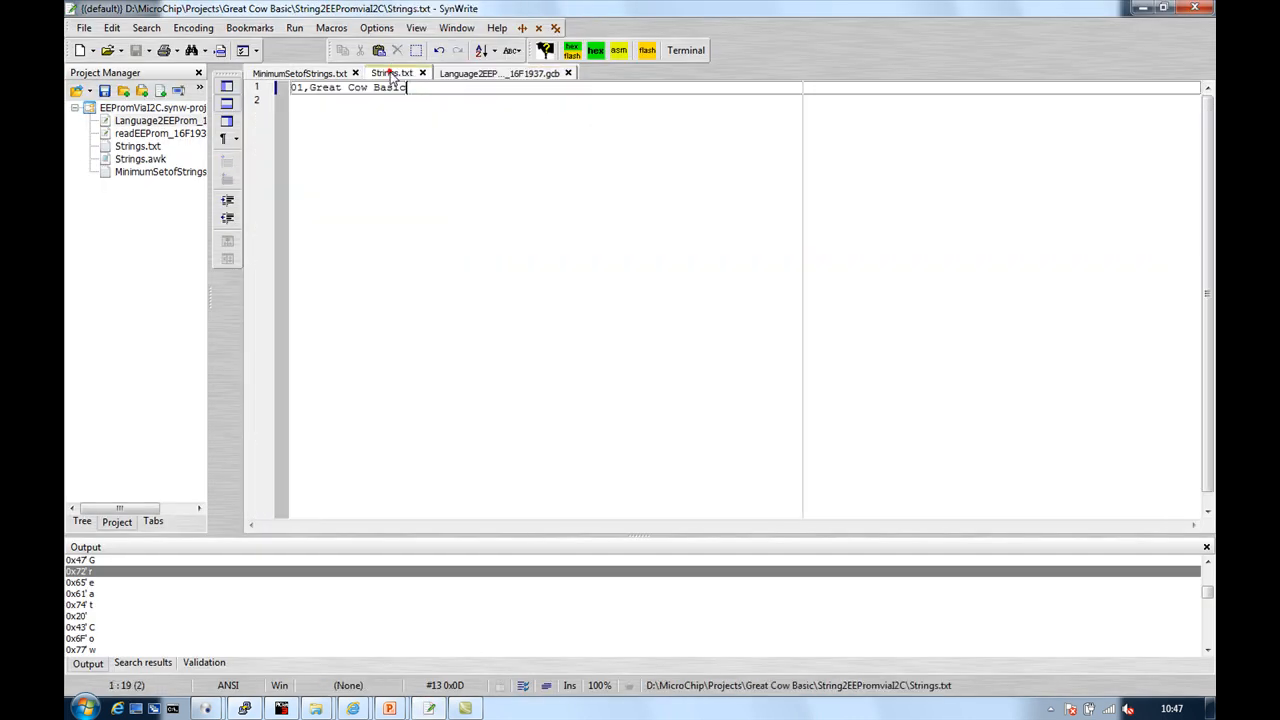
- Try 'Gas Meter Mark II v0.04' and the long string list in Strings.txt, then cut back to line 1
type("Gas Meter Mark II v0.04")
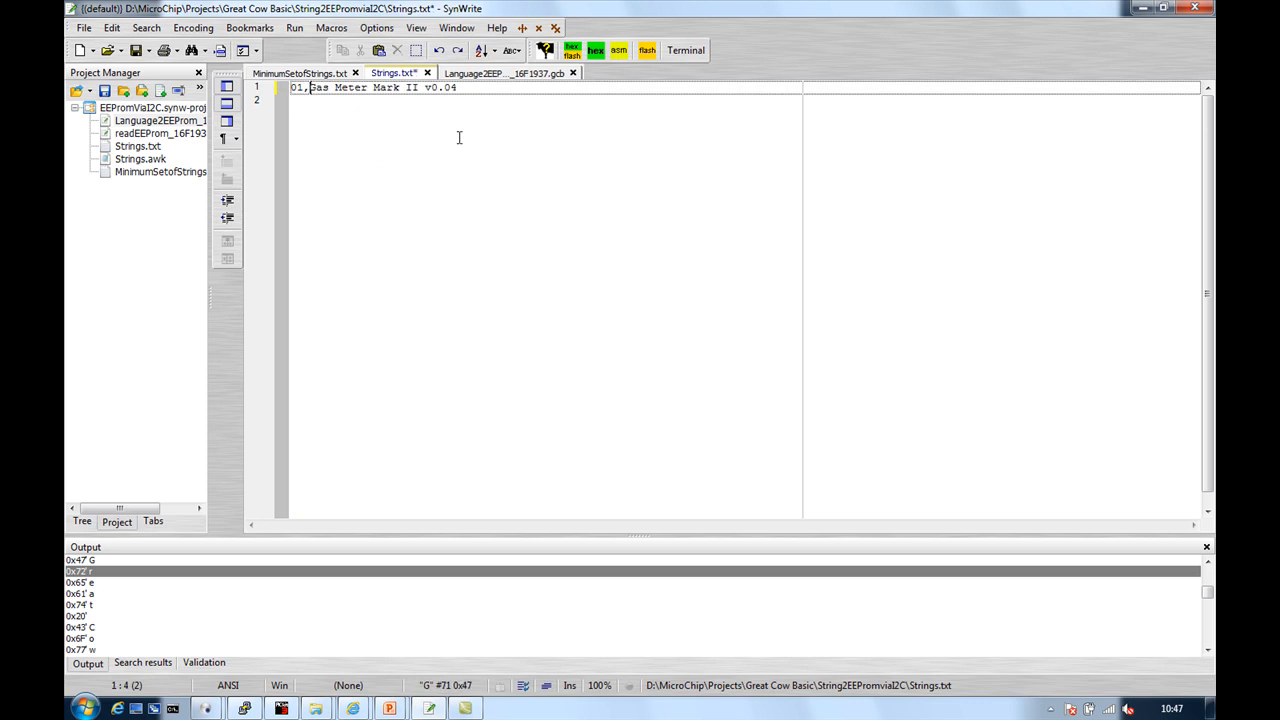
scroll("down", 3)
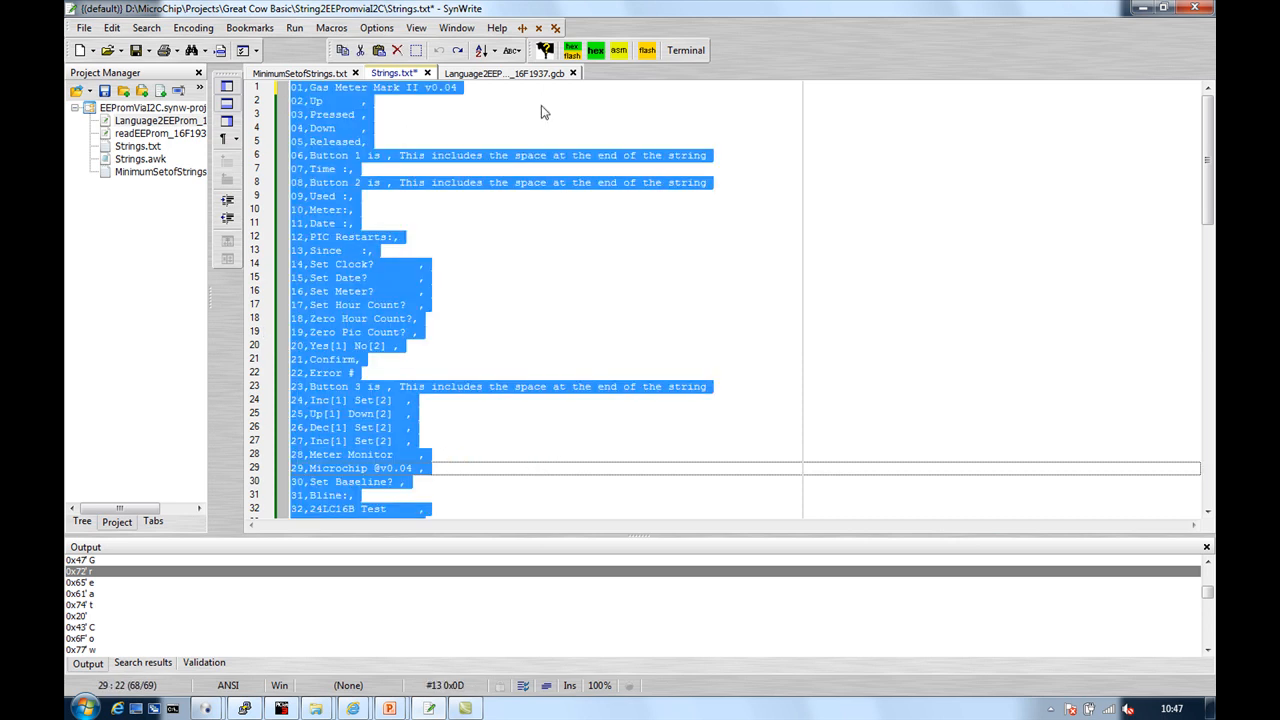
left_click(448, 114)
type("01,Great Cow")
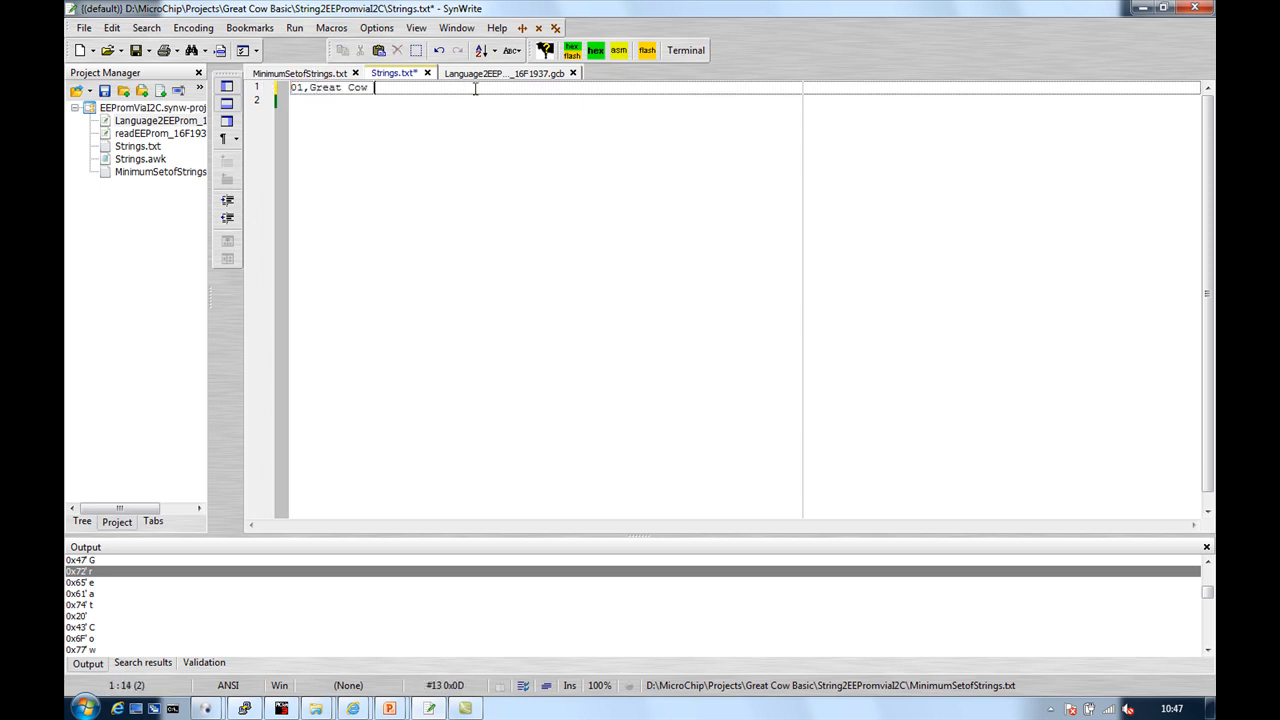
- Make Strings.txt read '01,Great Cow Basic' and '02,November 2013'
type("Basic")
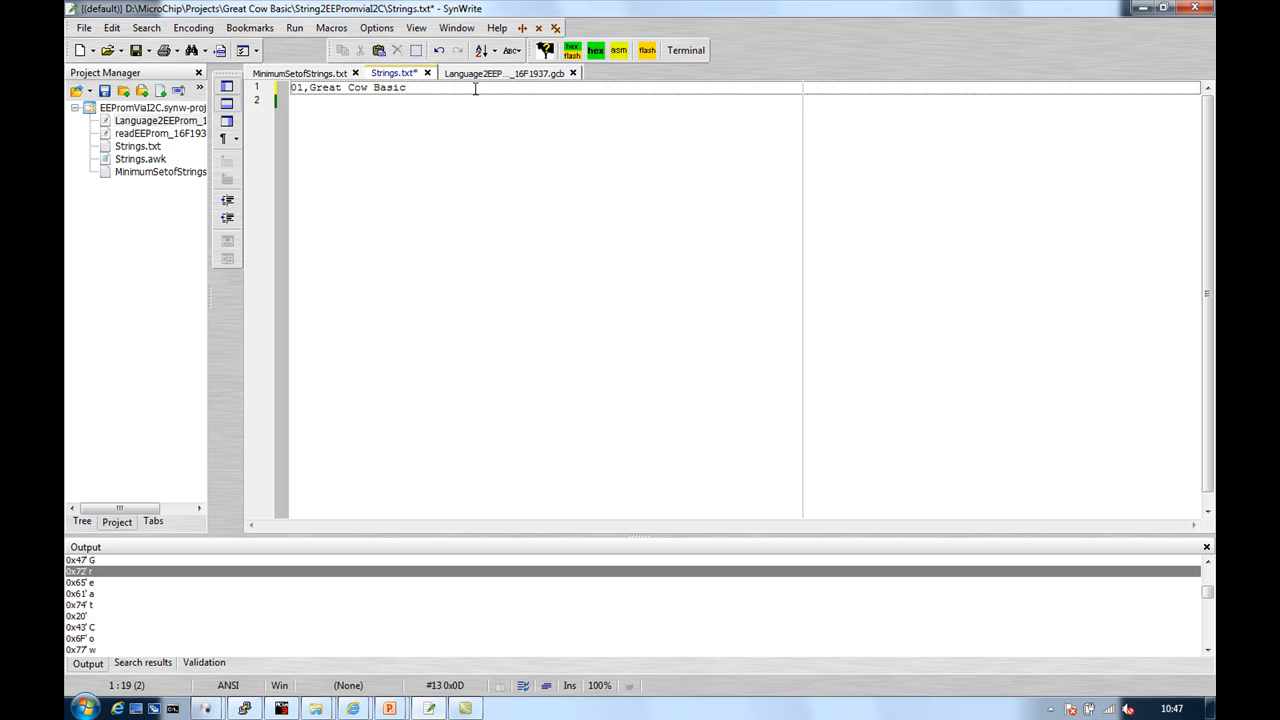
type("02,")
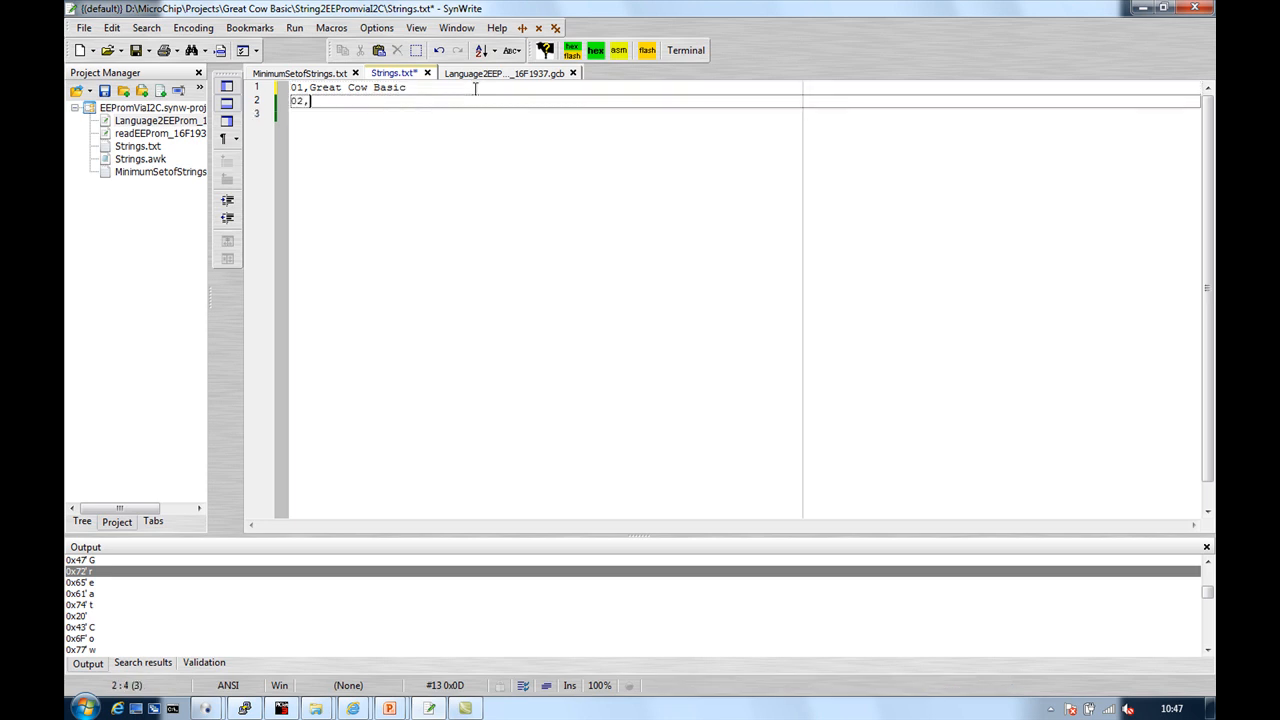
type("No")
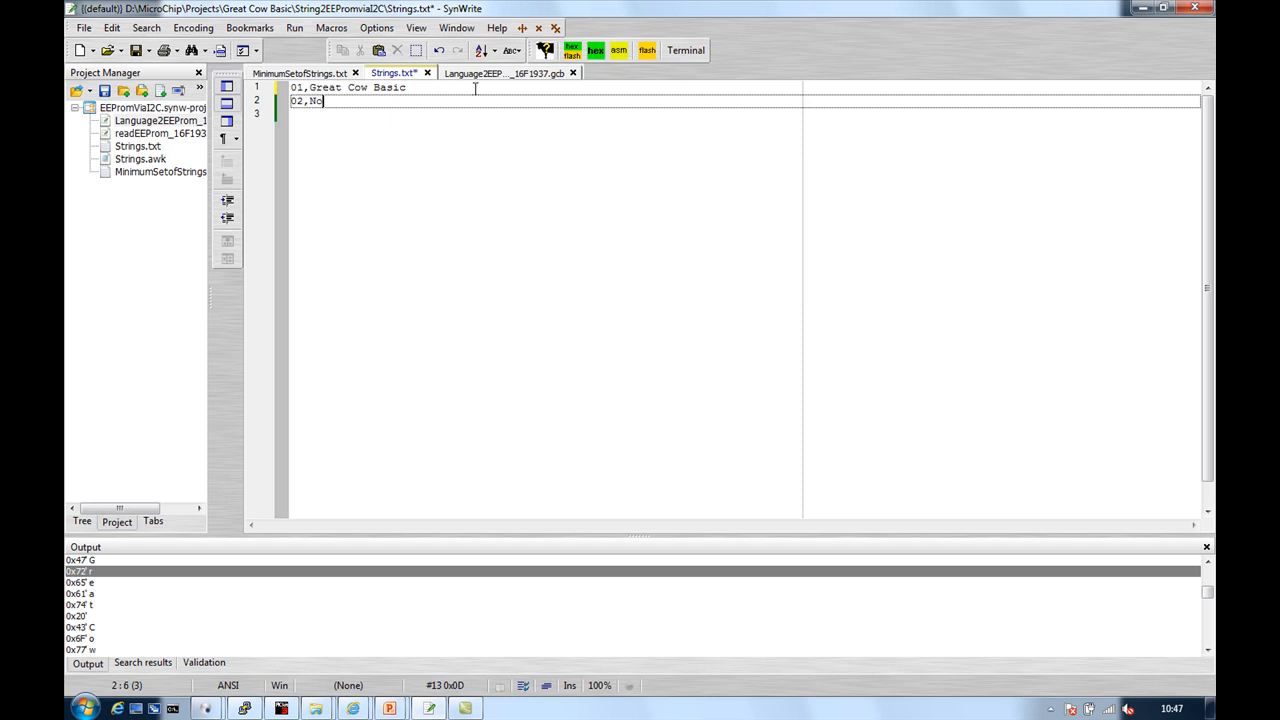
type("vember")
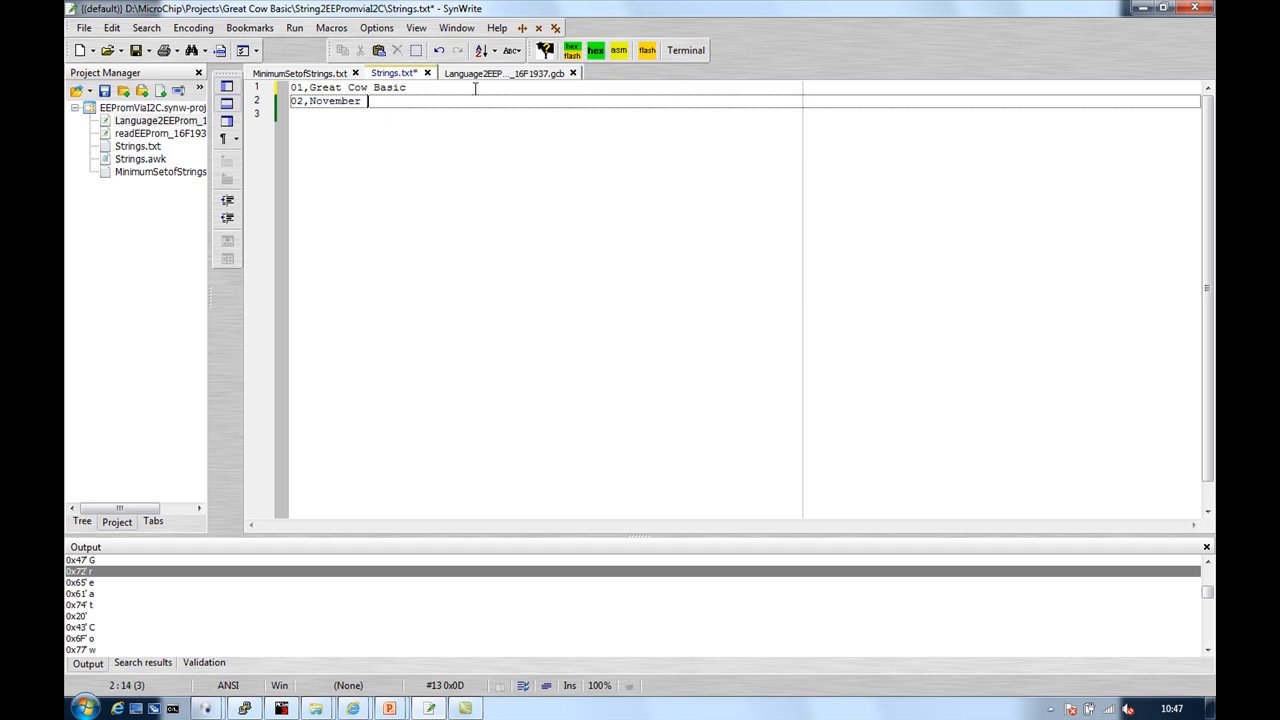
type("2013")
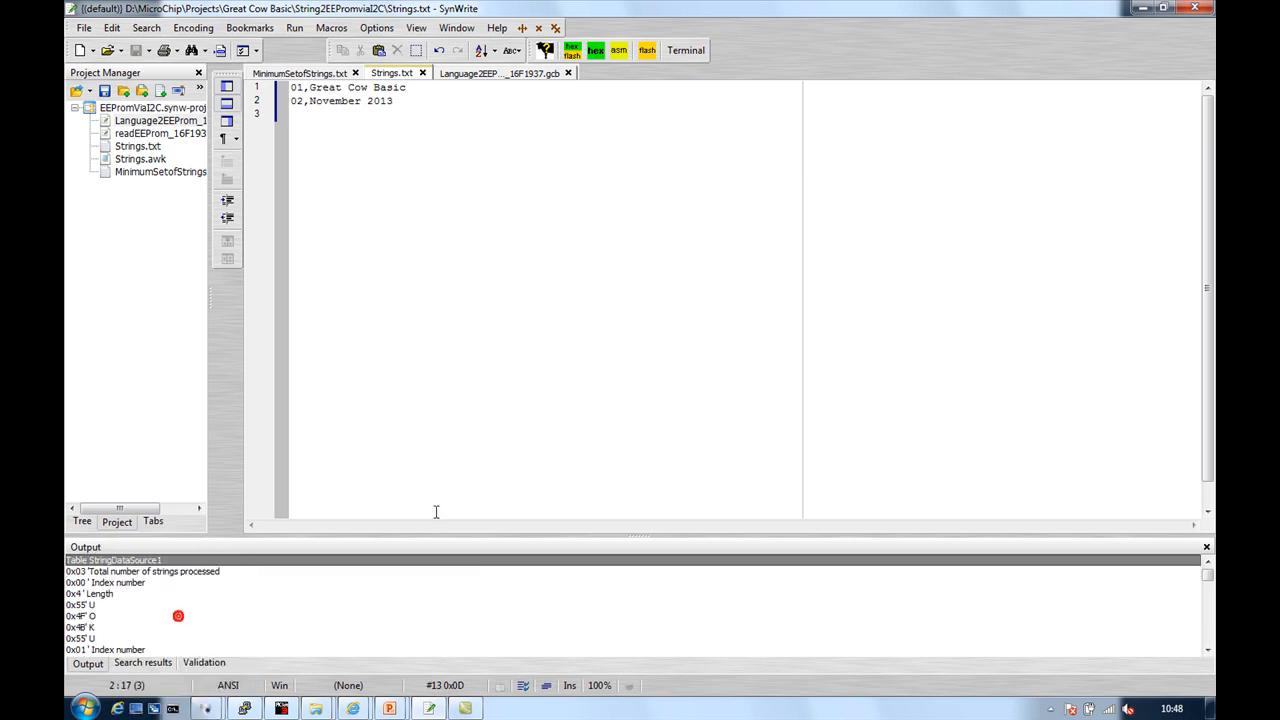
- Find the old StringDataSource1 table in Language2EEProm_16F1937.gcb and clear it
left_click(515, 73)
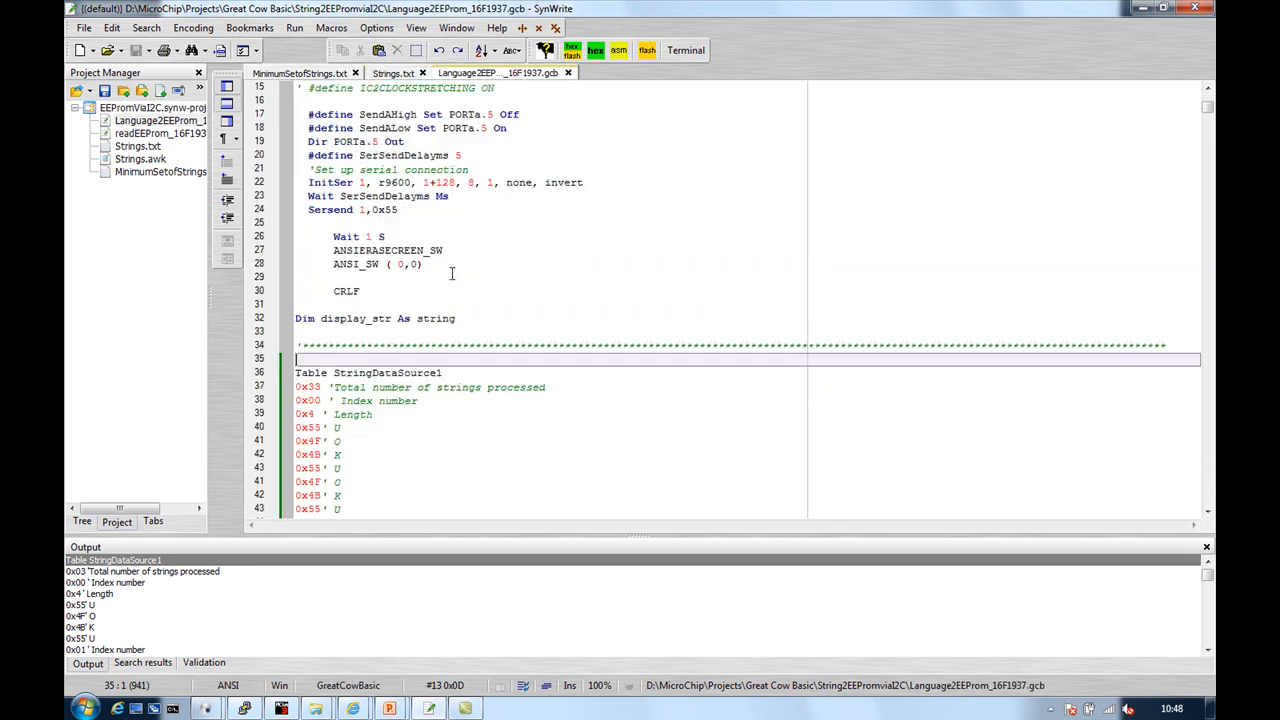
scroll("down", 3)
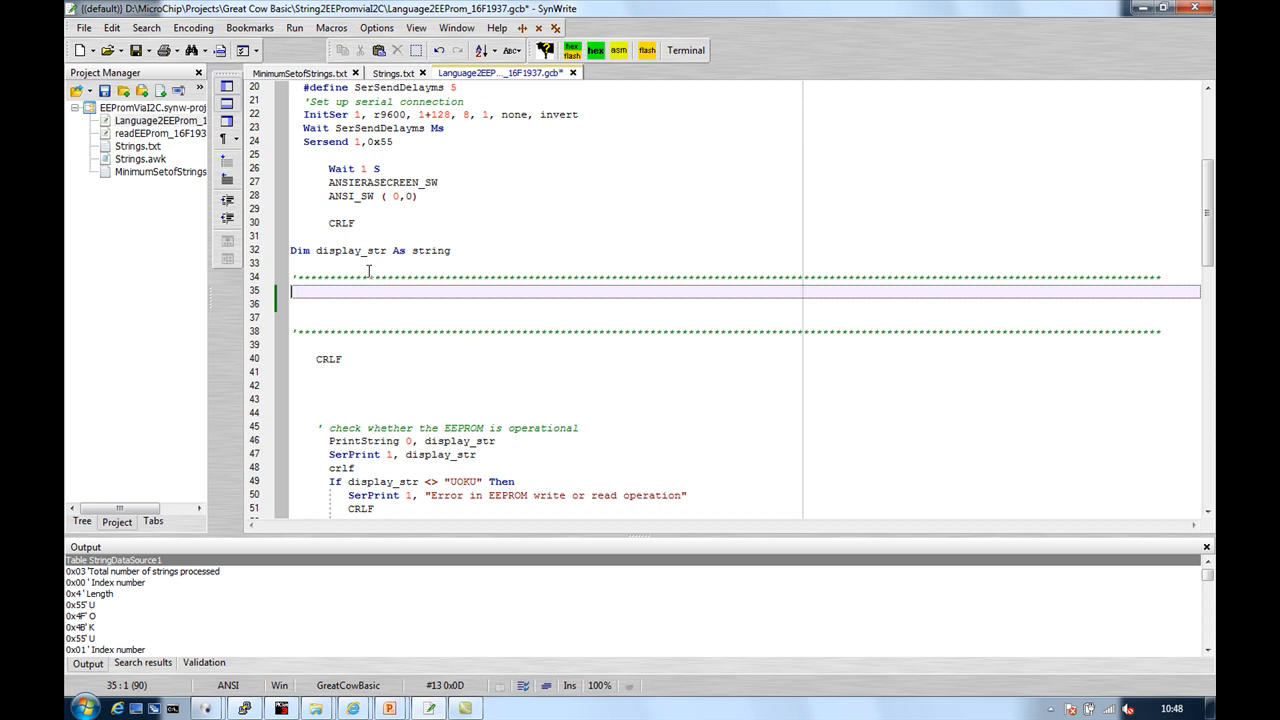
scroll("up", 3)
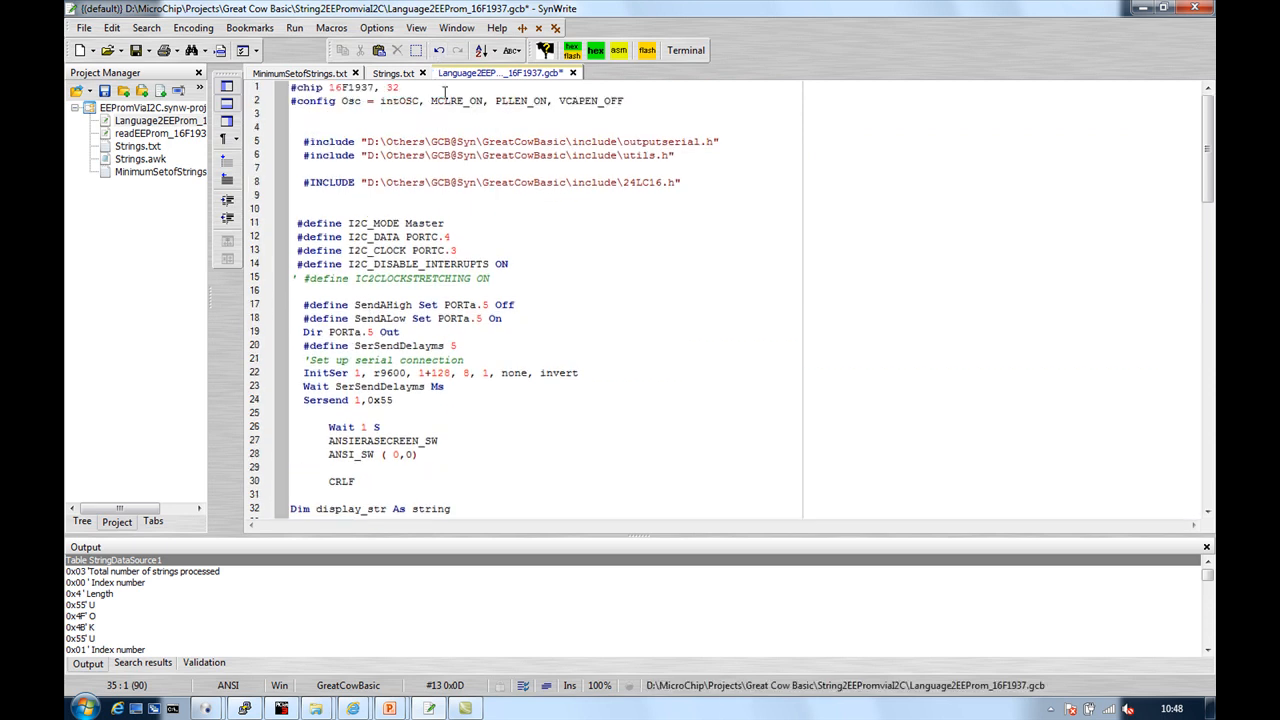
scroll("down", 3)
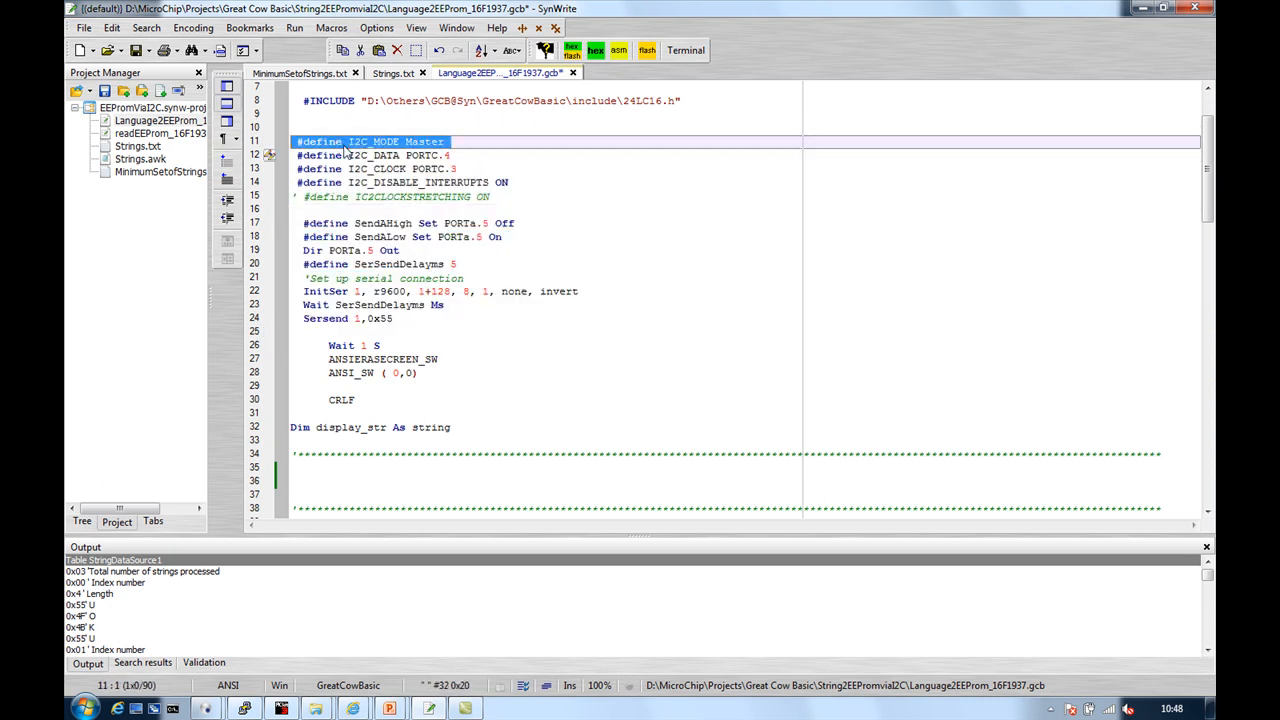
scroll("down", 3)
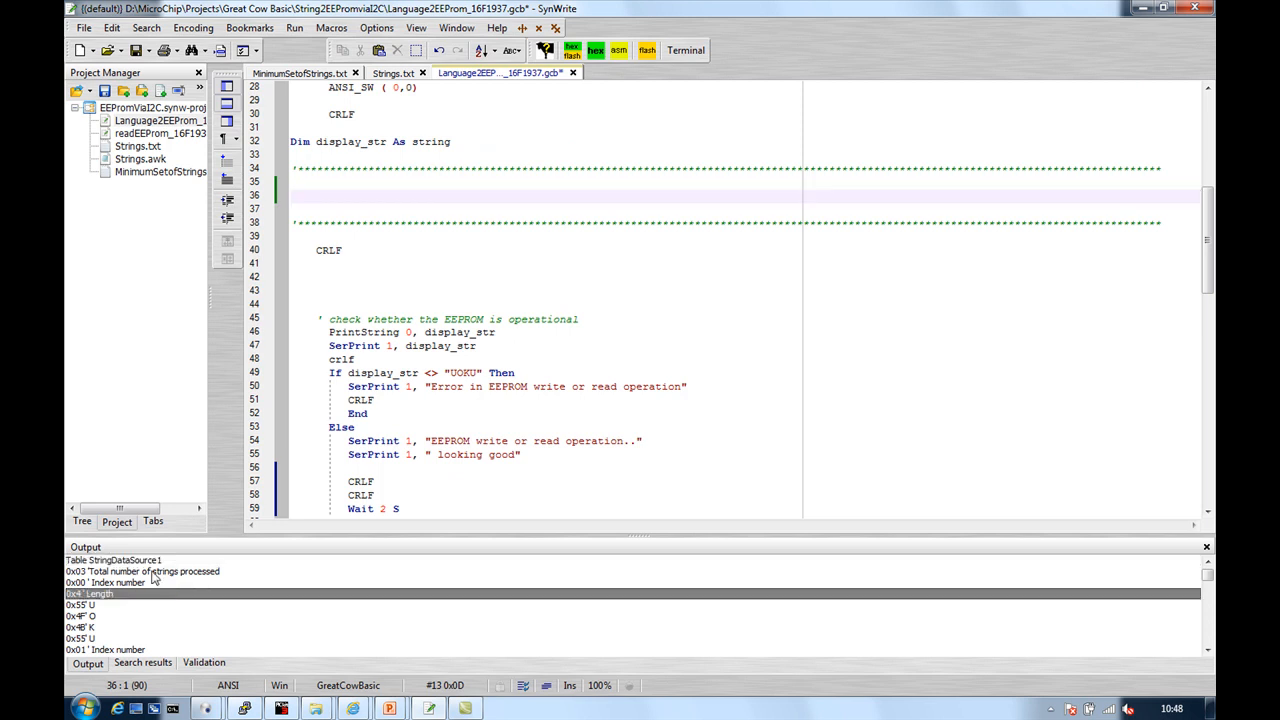
left_click(349, 196)
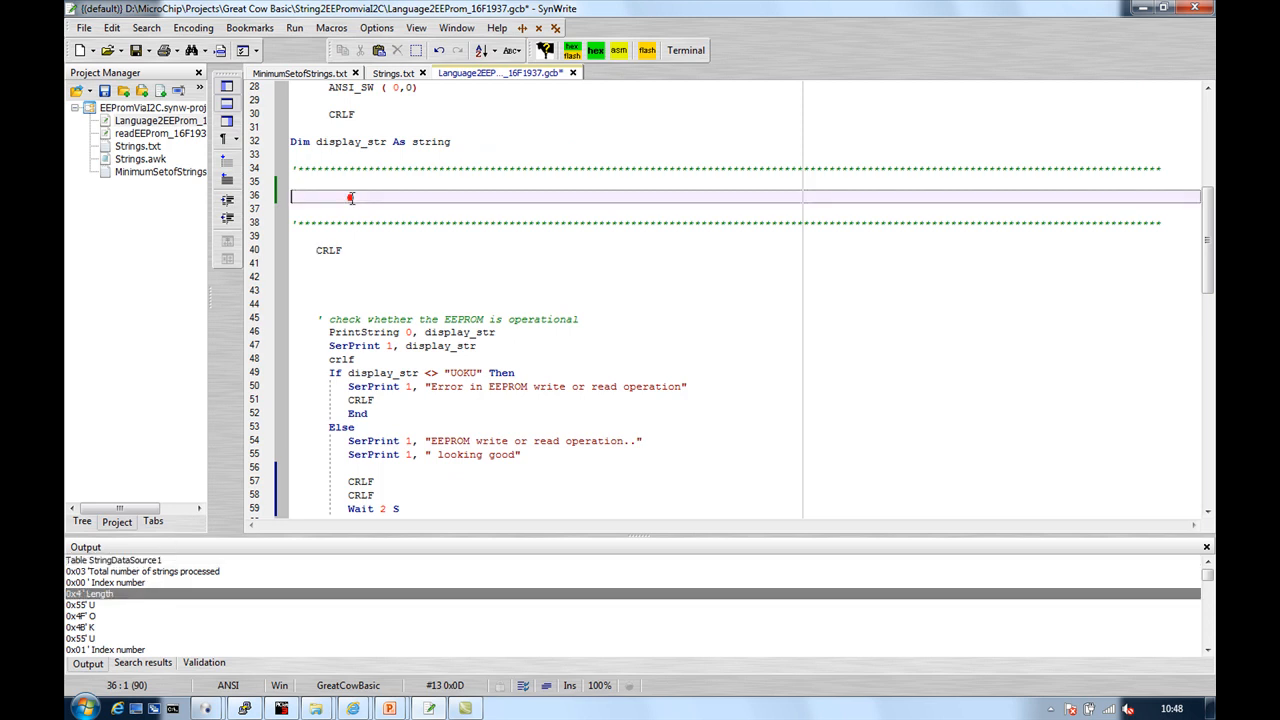
scroll("down", 3)
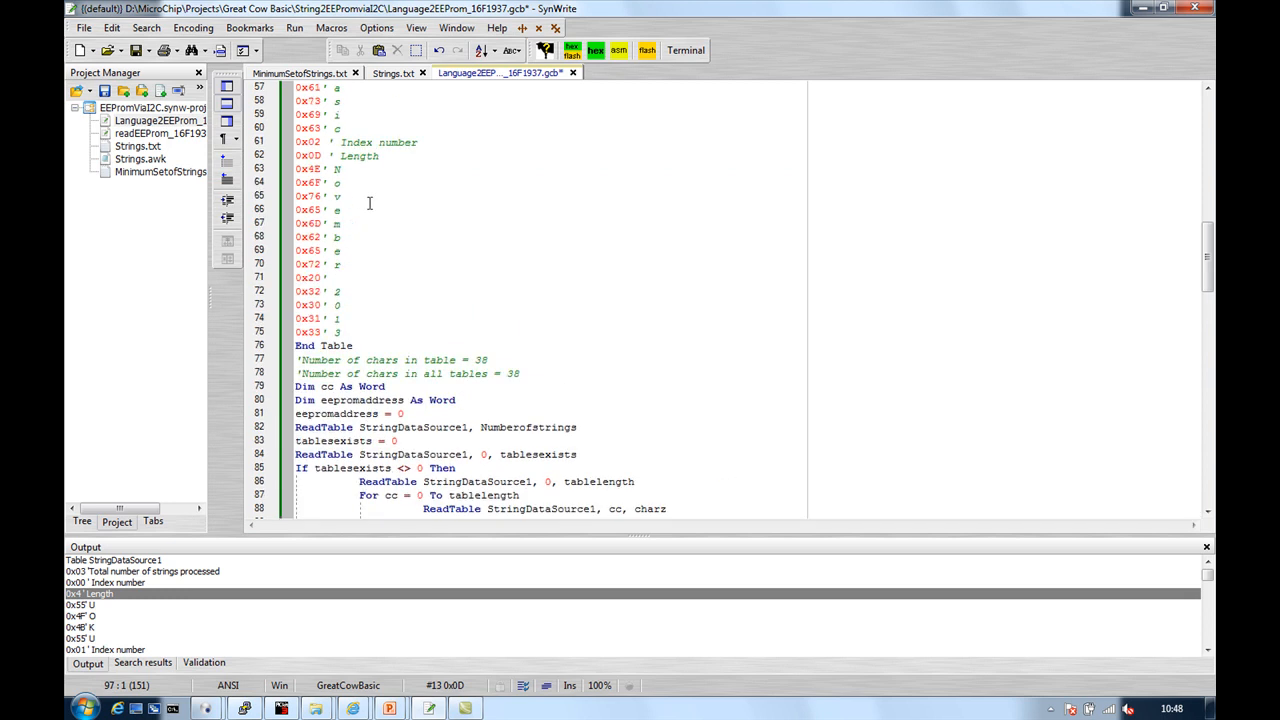
scroll("up", 3)
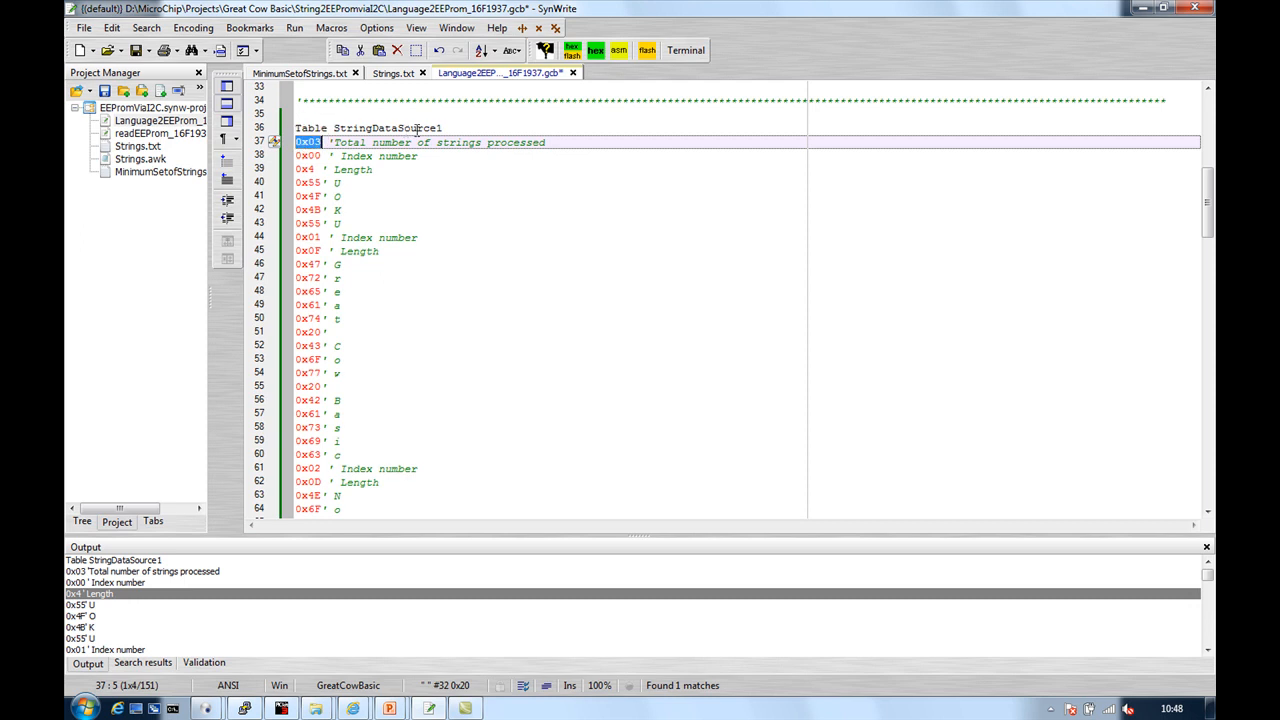
scroll("down", 3)
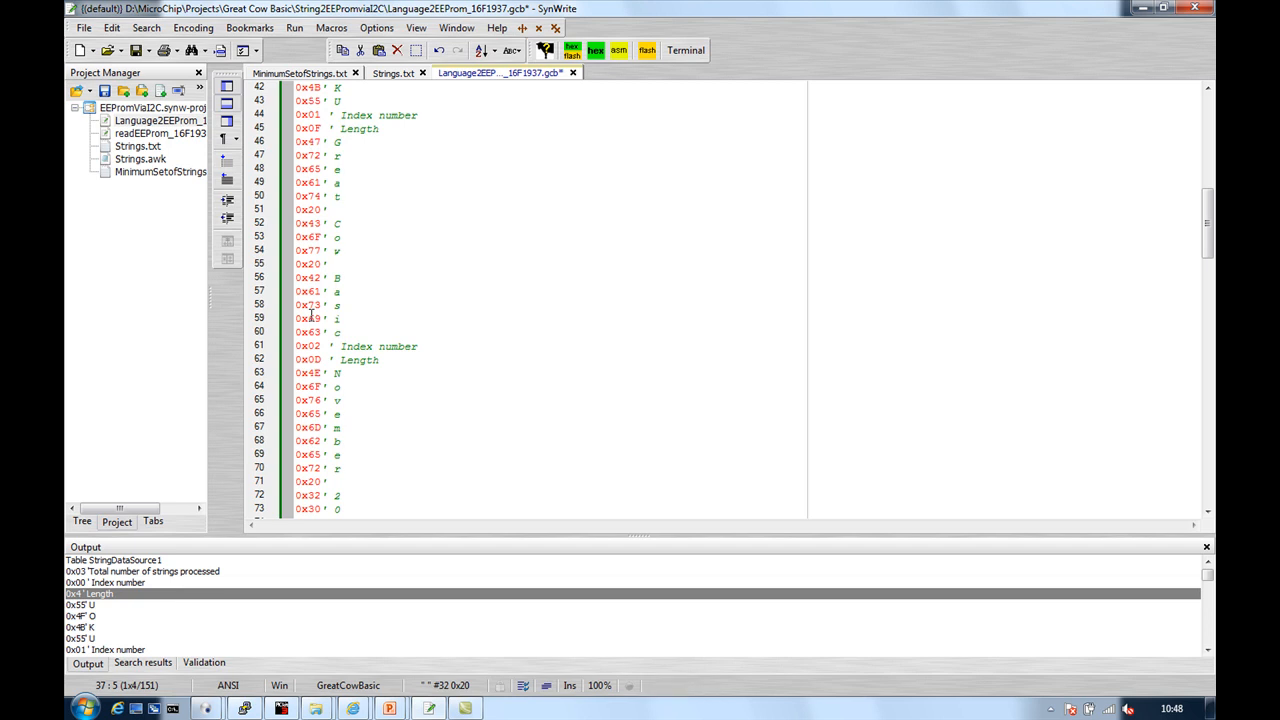
scroll("down", 3)
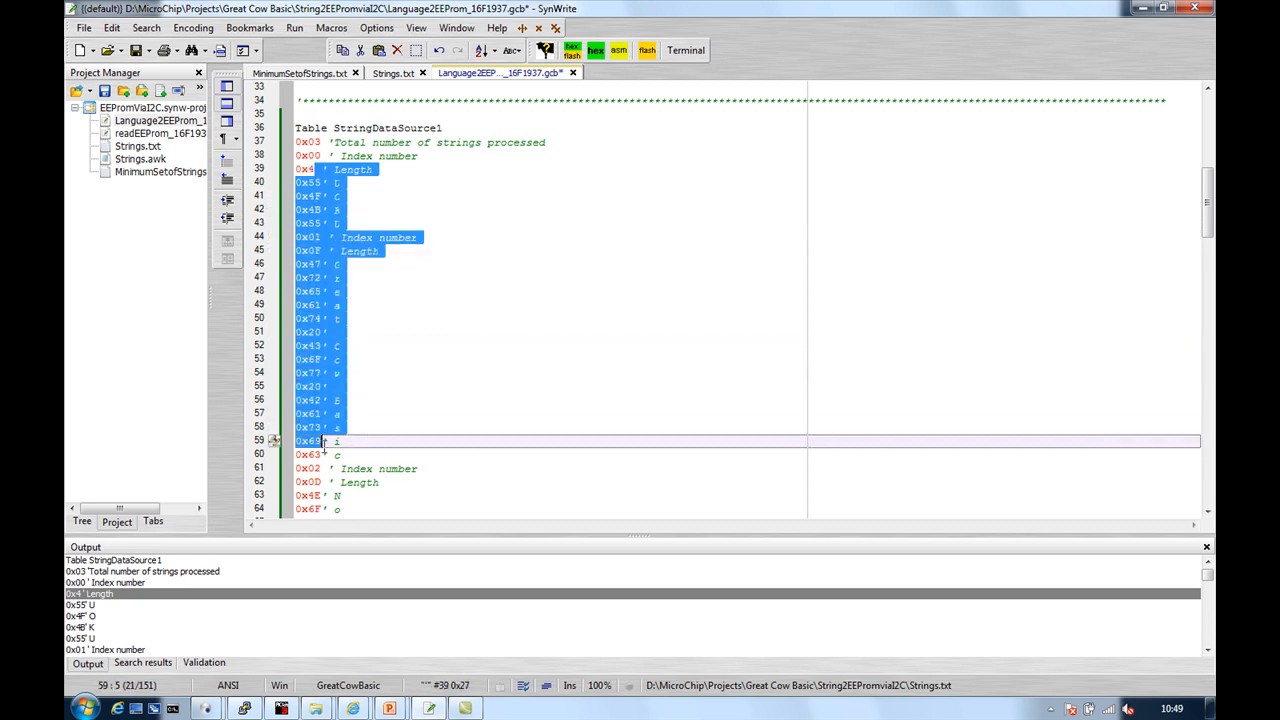
scroll("down", 3)
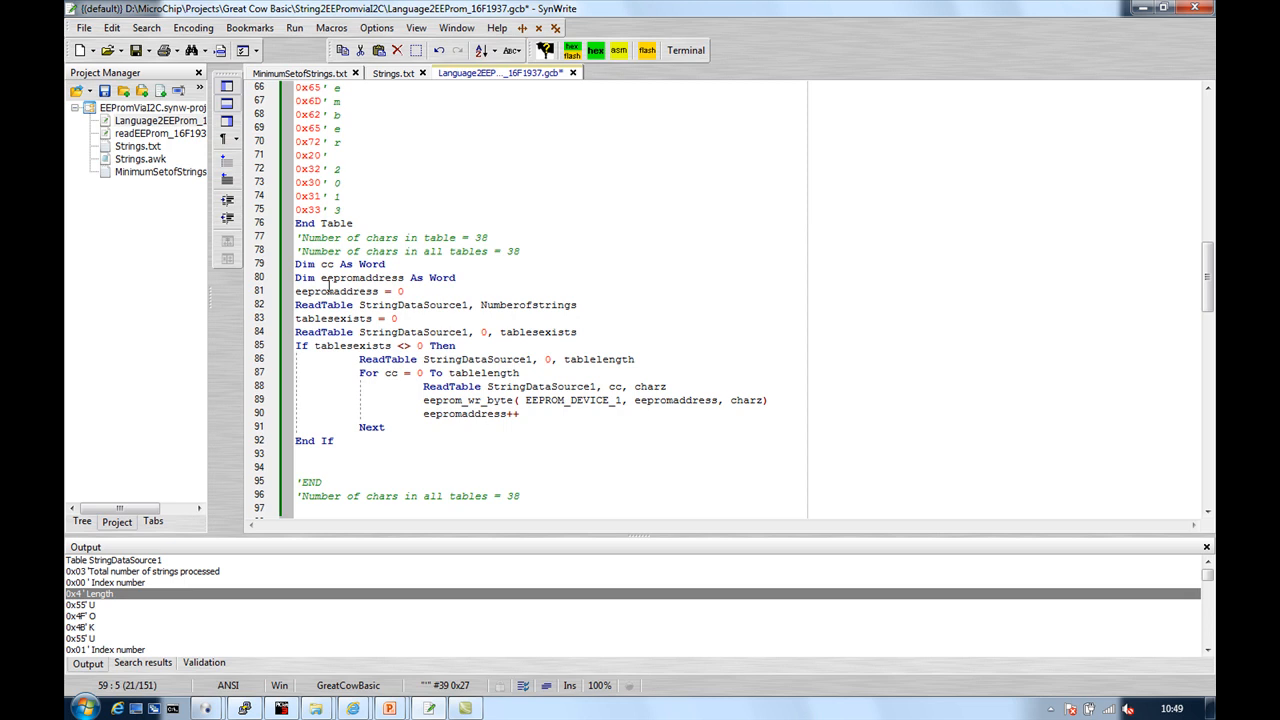
left_click(300, 223)
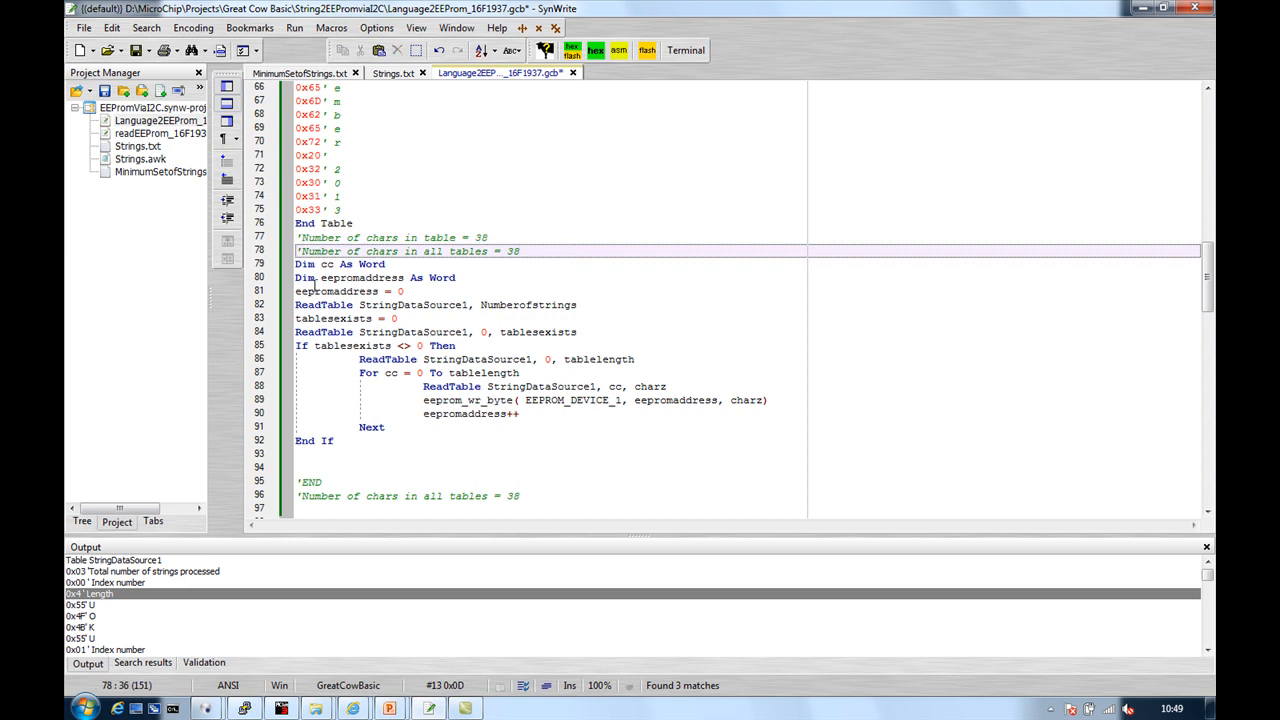
- Highlight the ReadTable EEPROM-writing loop and its eeprom_wr_byte call before compiling
left_click_drag(296, 263, 419, 453)
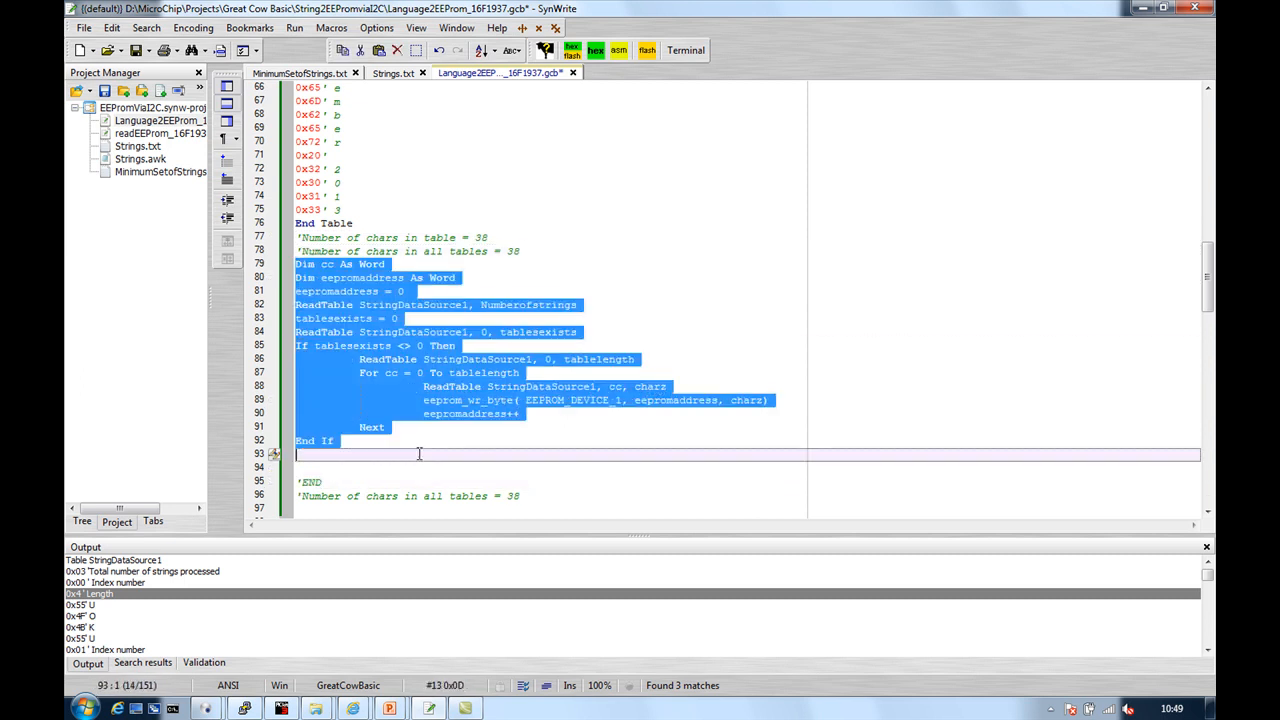
mouse_move(580, 431)
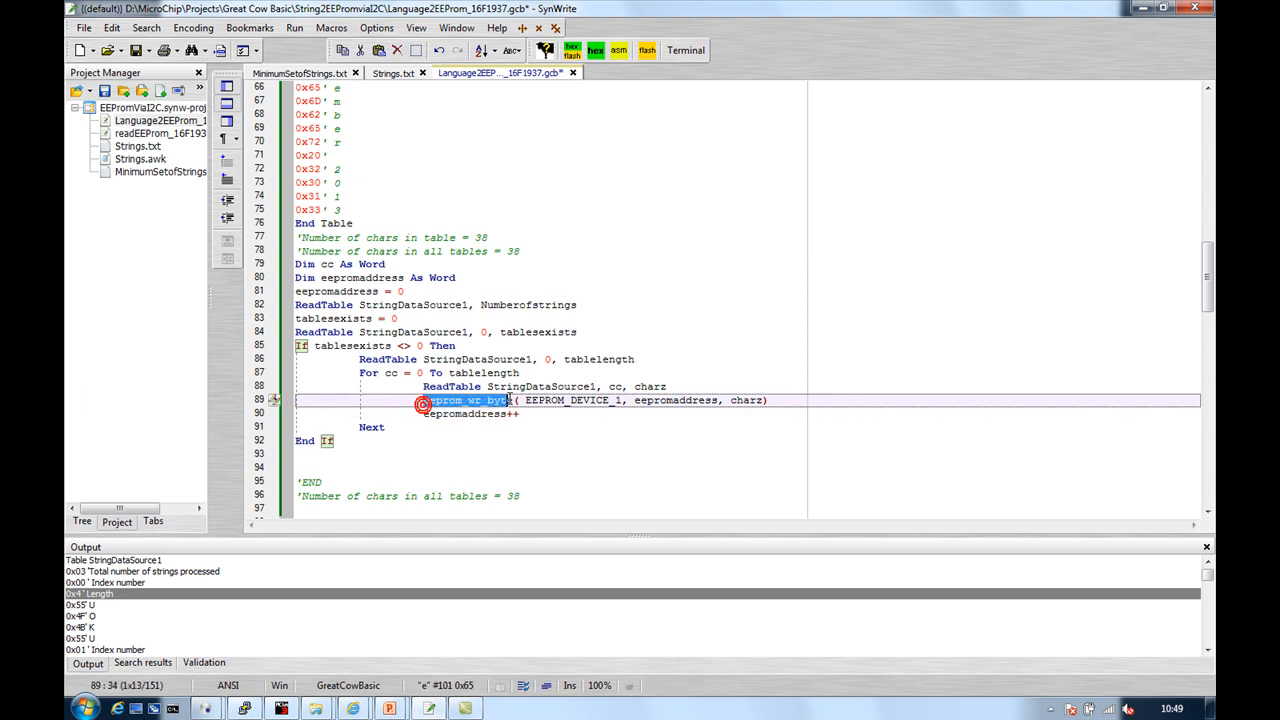
double_click(465, 400)
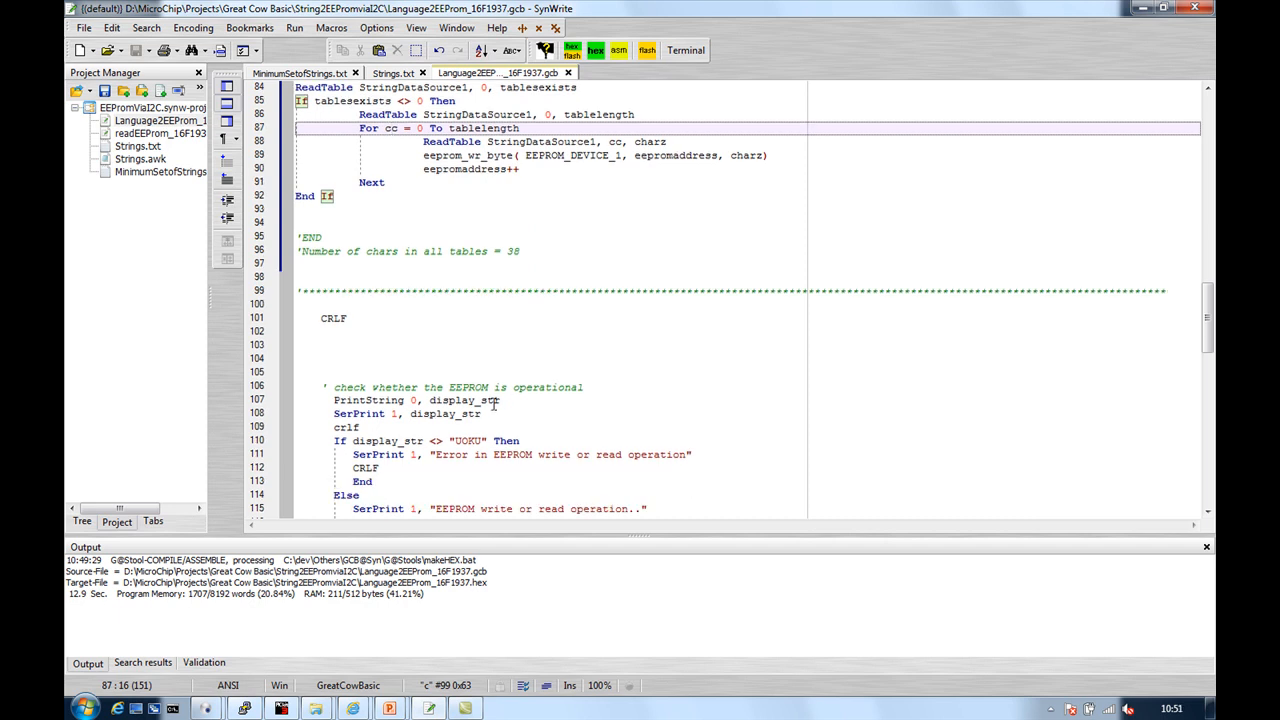
double_click(367, 400)
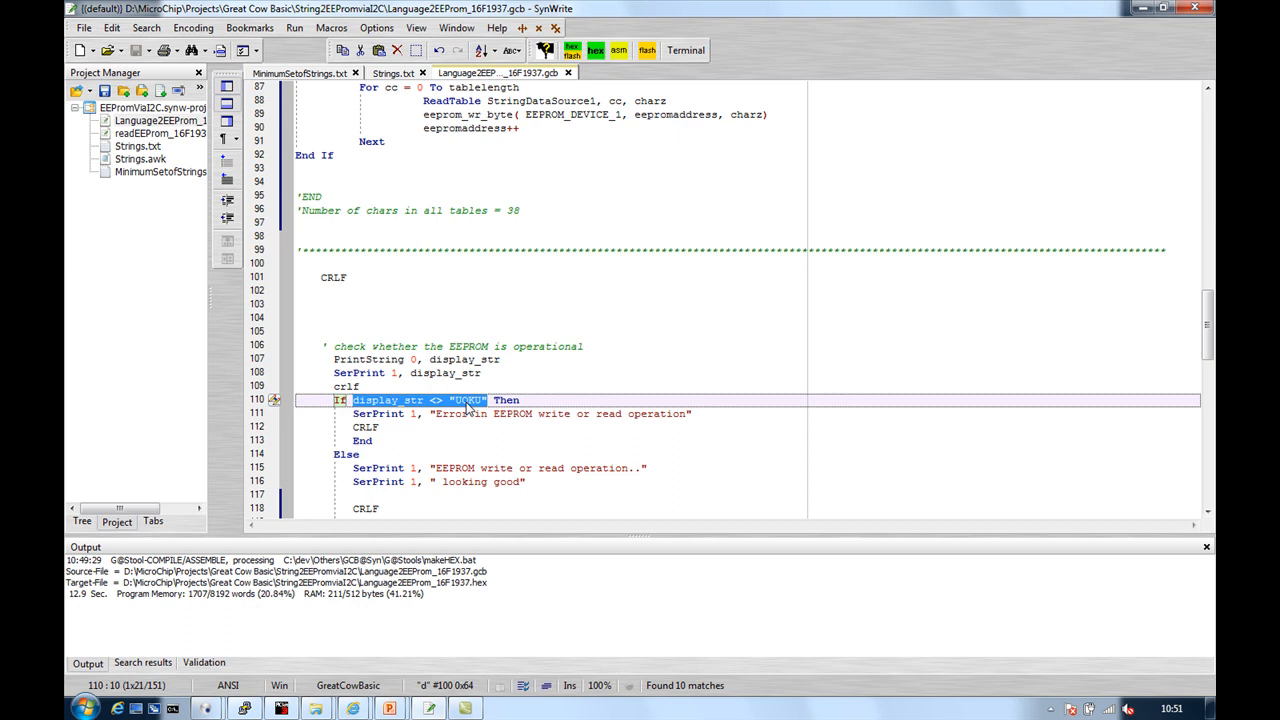
mouse_move(612, 420)
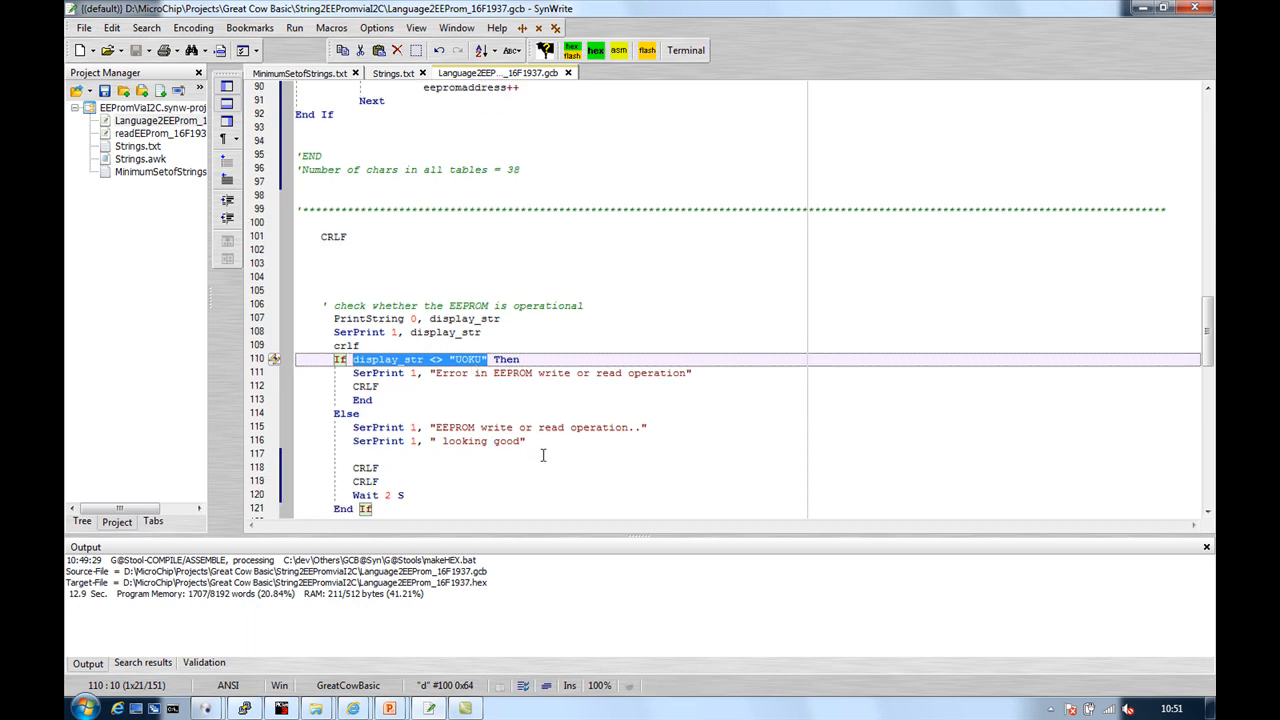
scroll("down", 3)
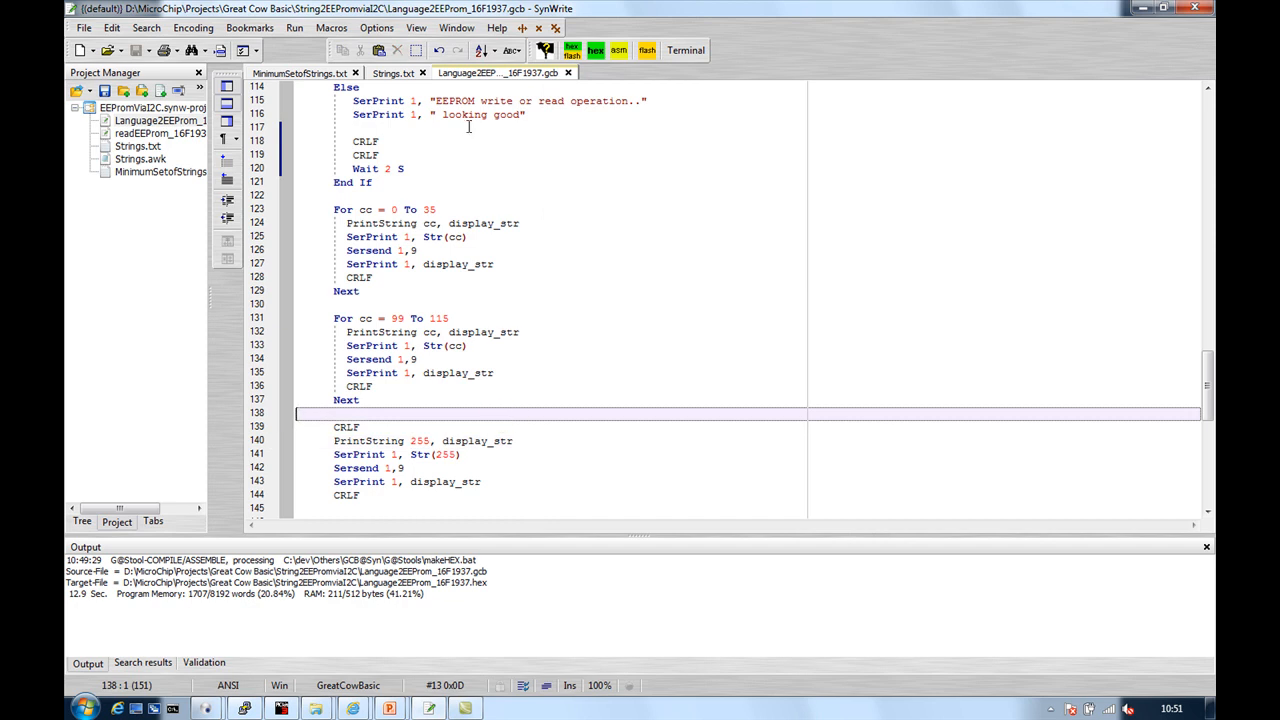
left_click(398, 72)
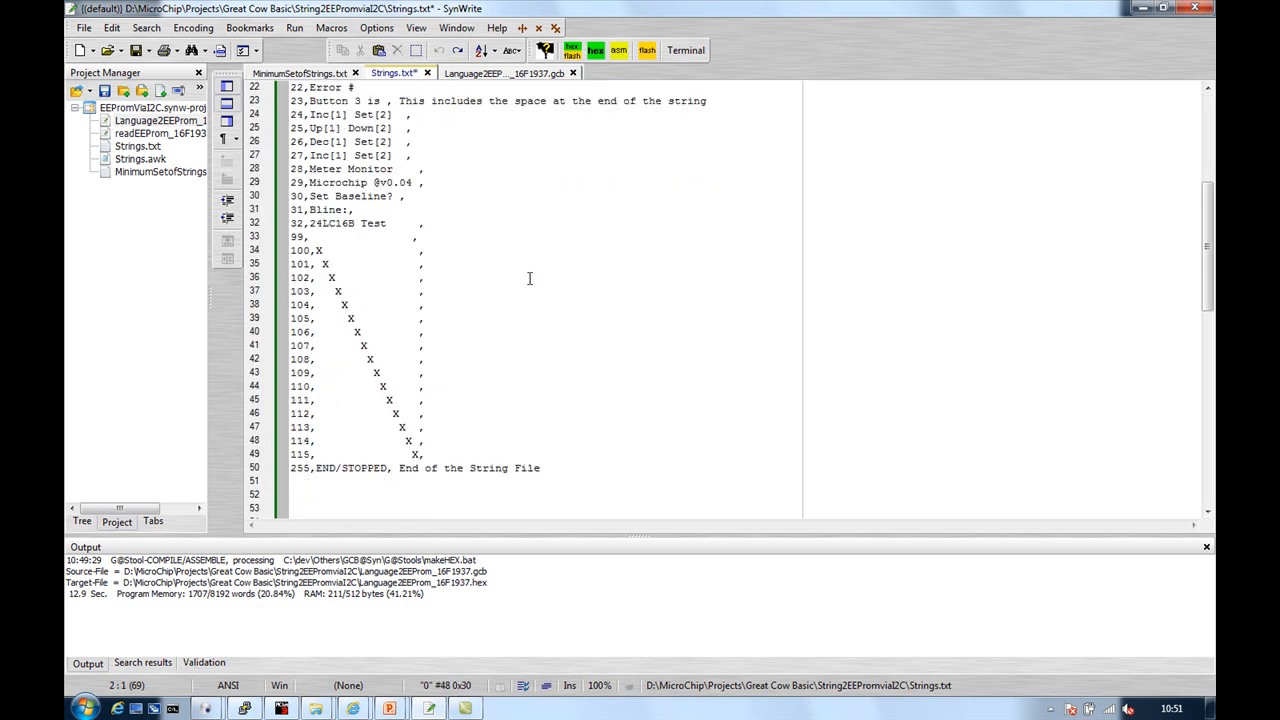
- Scroll through the Strings.txt list of EEPROM strings
scroll("down", 3)
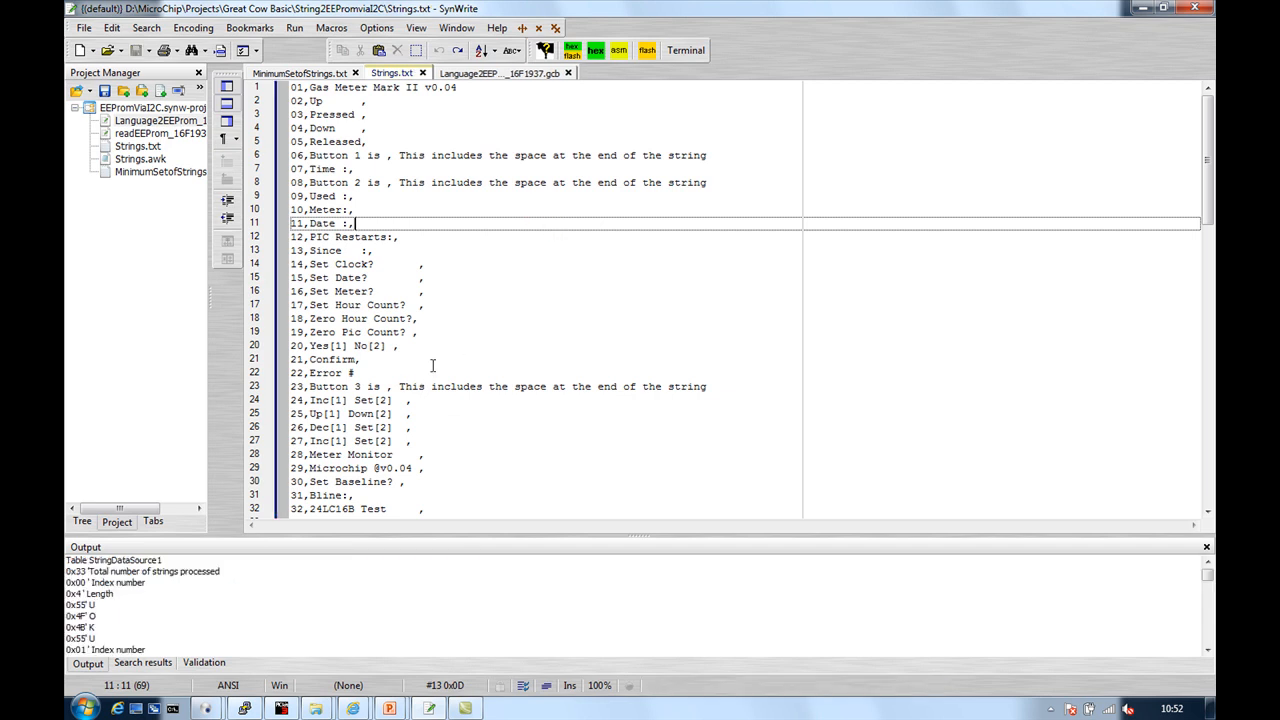
- Copy all of the generated table output from the Output panel
right_click(125, 601)
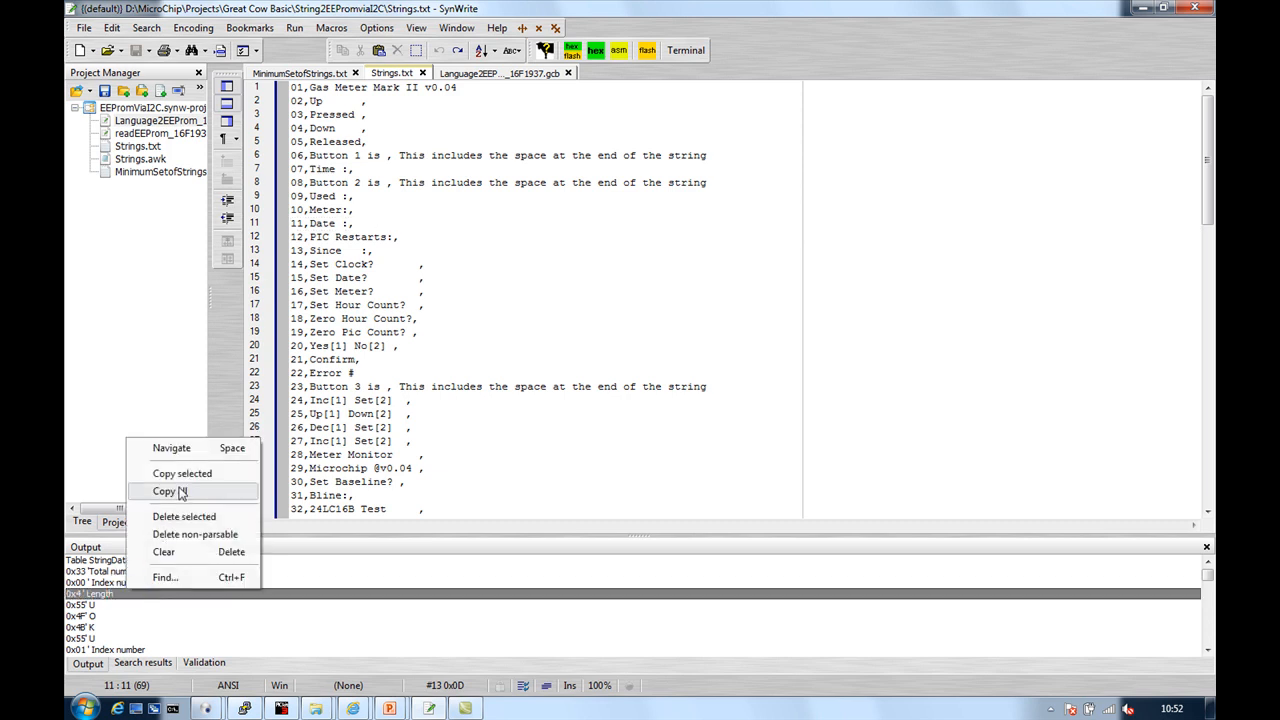
left_click(513, 75)
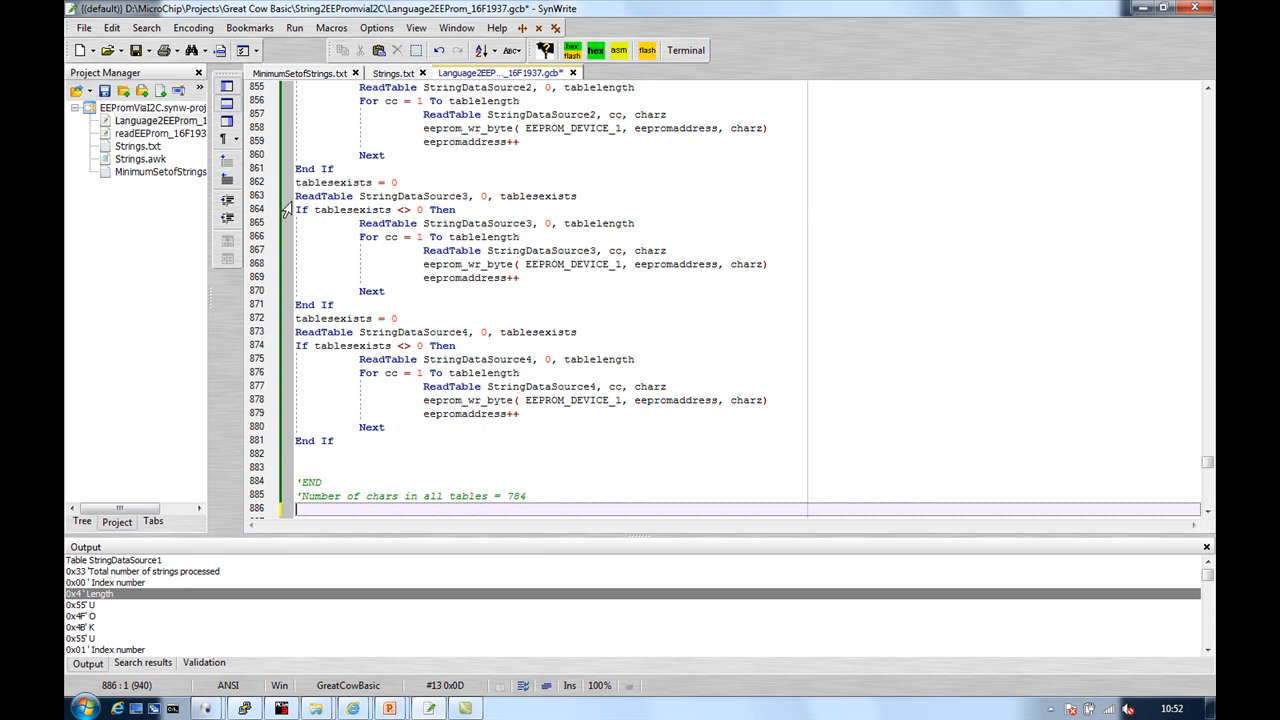
mouse_move(451, 337)
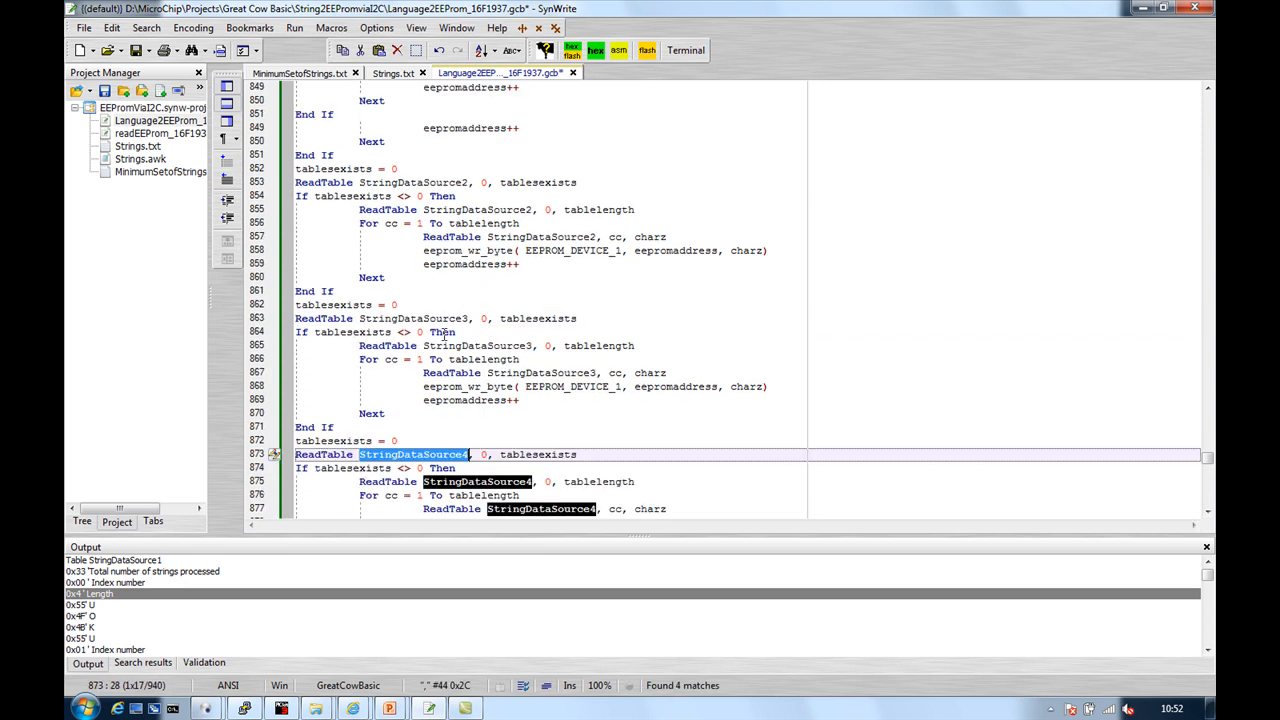
- Check the four pasted tables totalling 784 characters, then return to Strings.txt
scroll("down", 3)
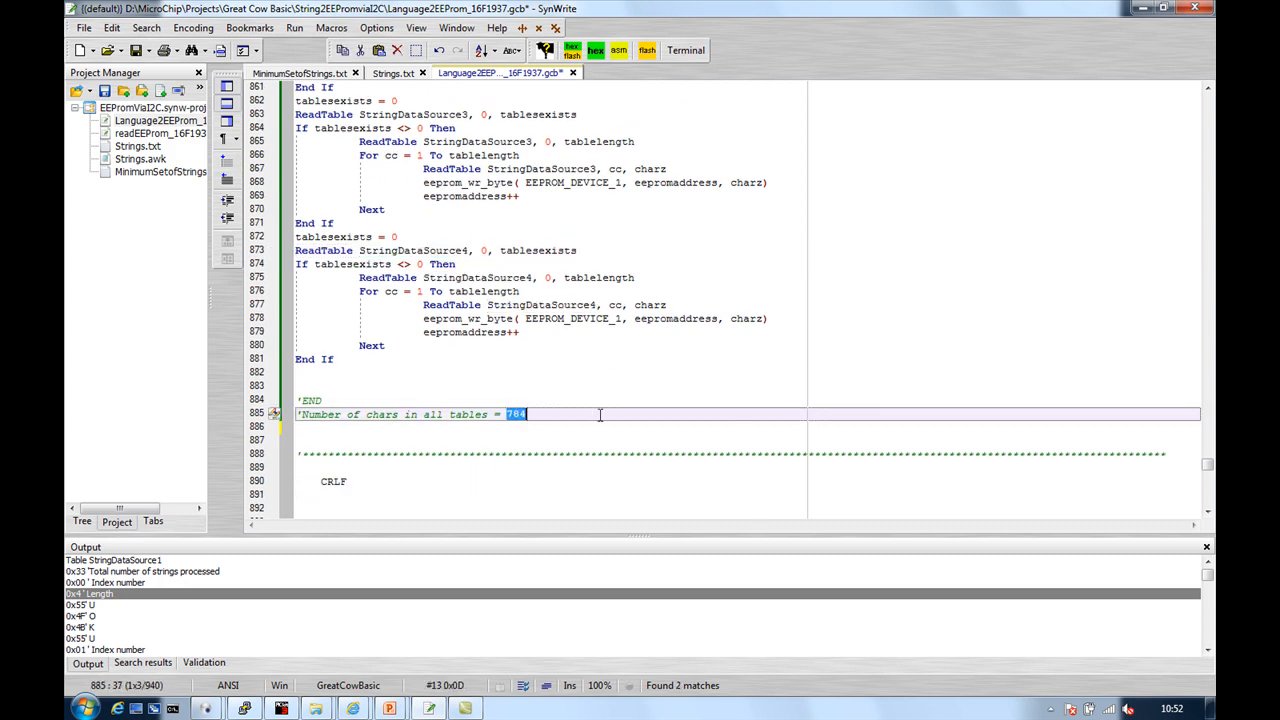
mouse_move(593, 424)
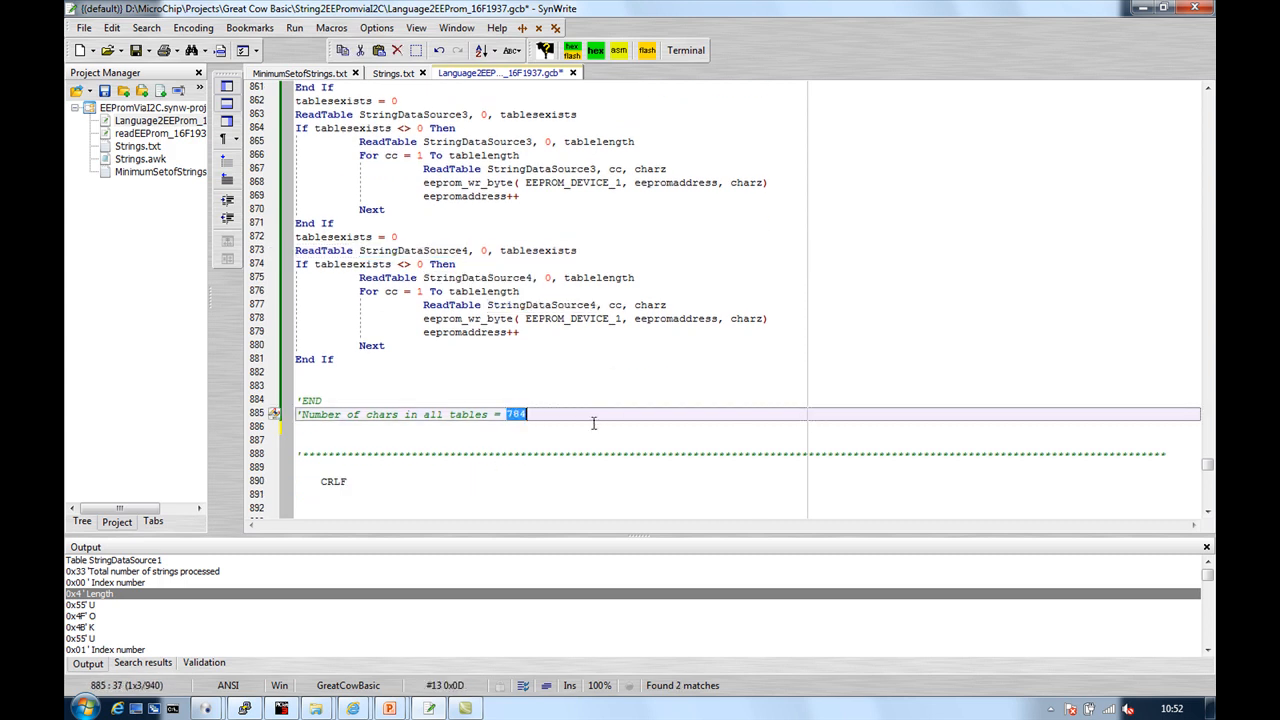
left_click(402, 72)
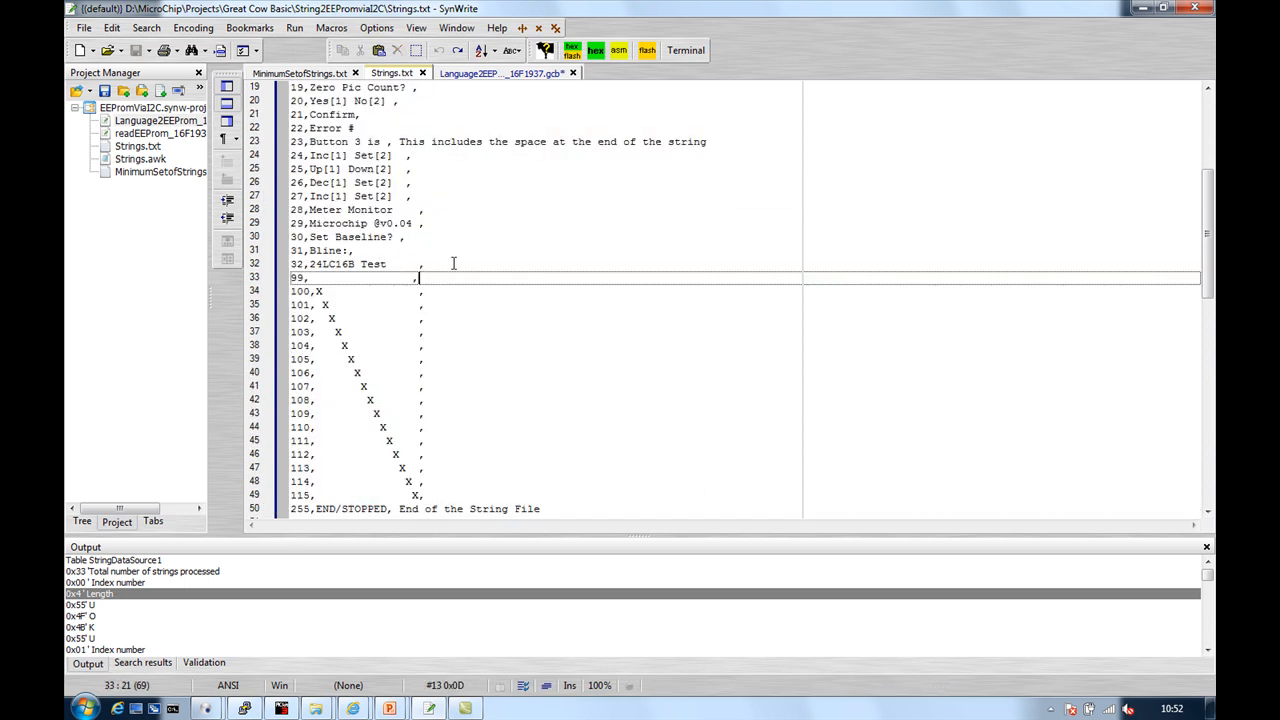
- Inspect the padding spaces in entry 100, then return to the Language2EEProm program
left_click(413, 263)
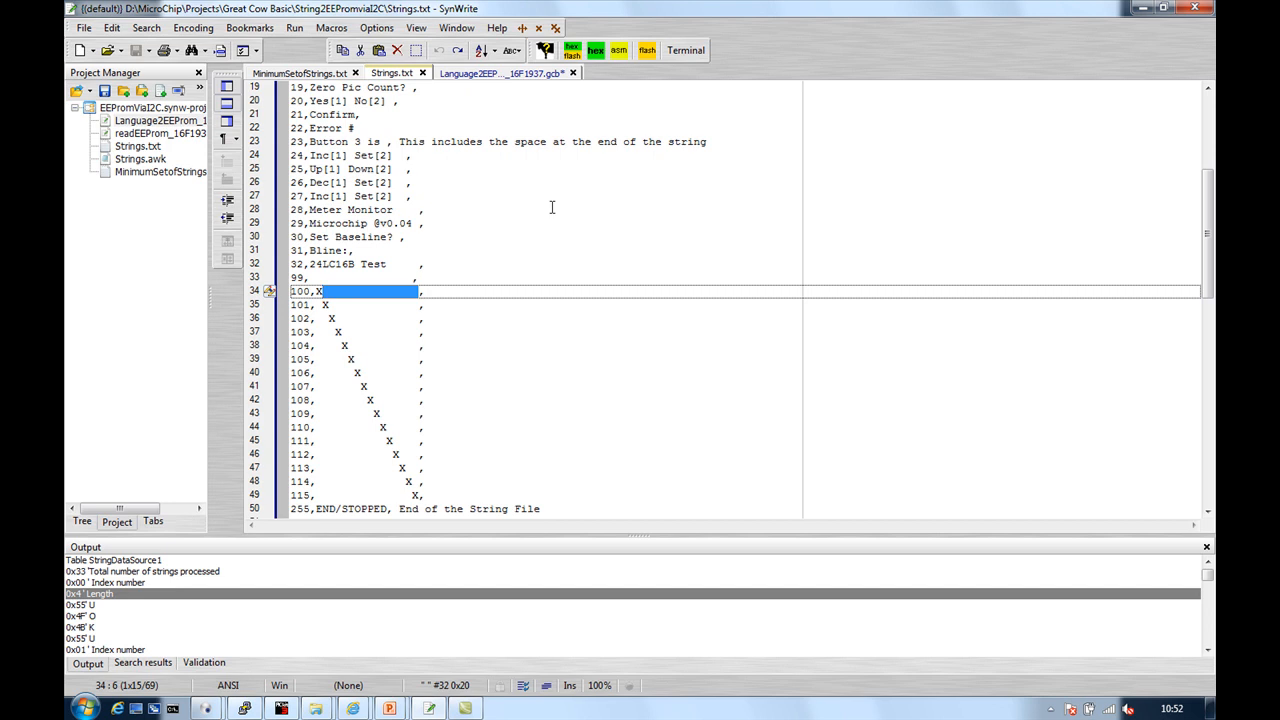
mouse_move(488, 78)
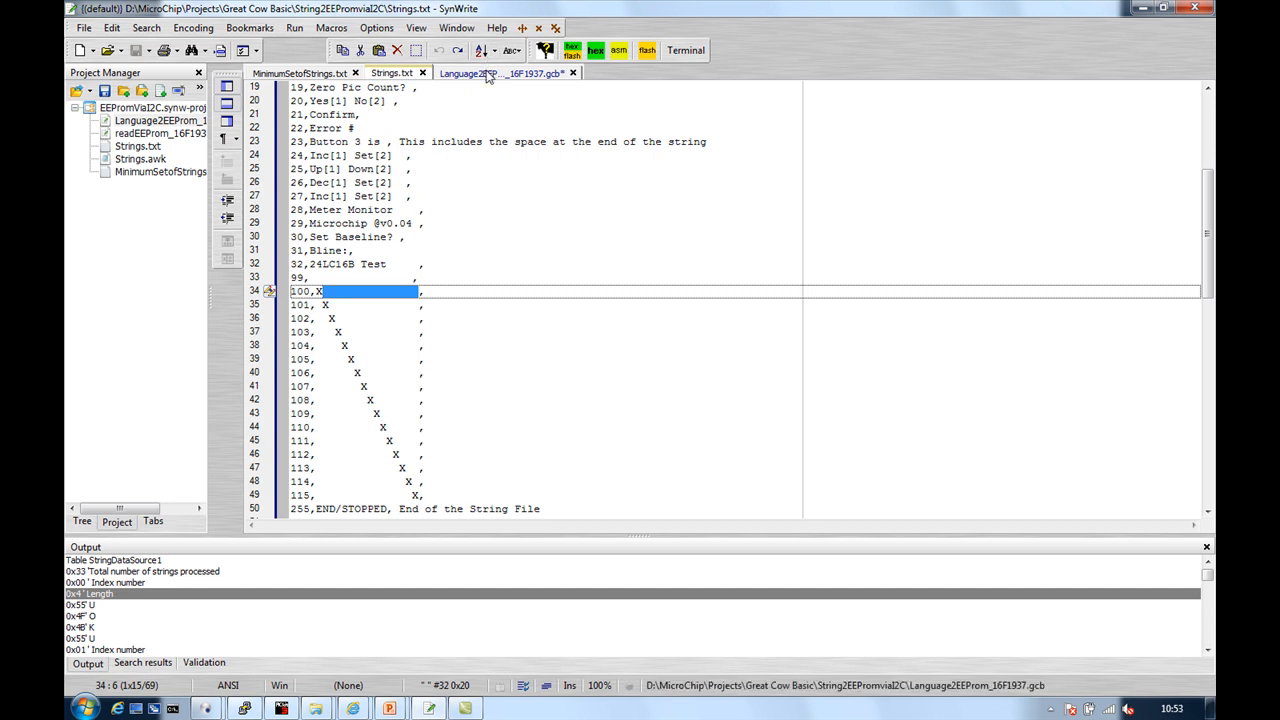
left_click(510, 72)
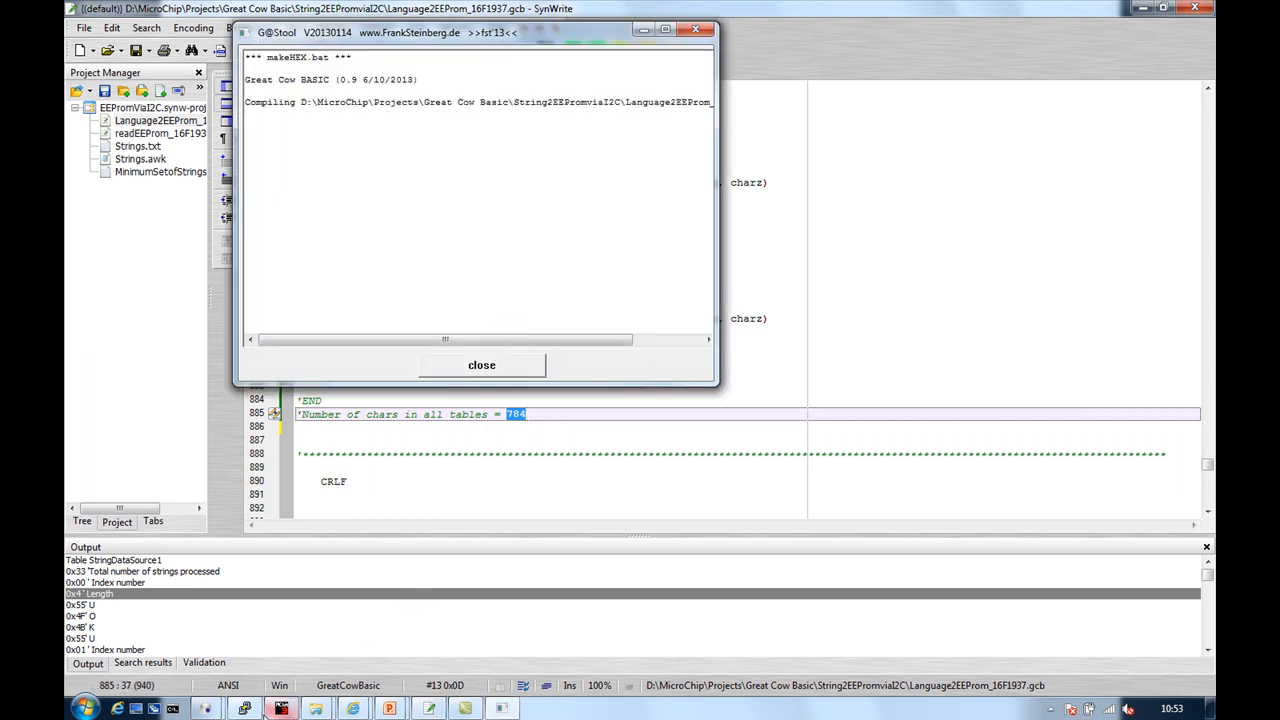
- Clear the PuTTY terminal's previous output and focus it to receive new output
left_click(567, 62)
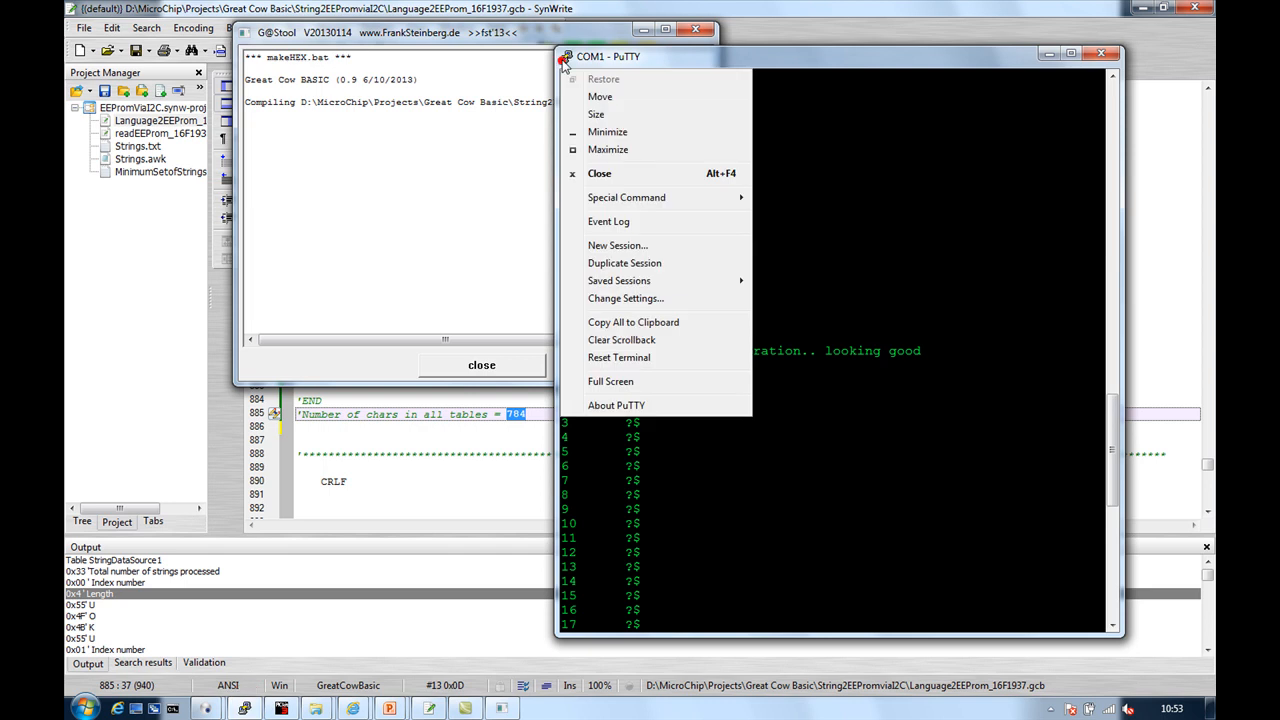
left_click(619, 357)
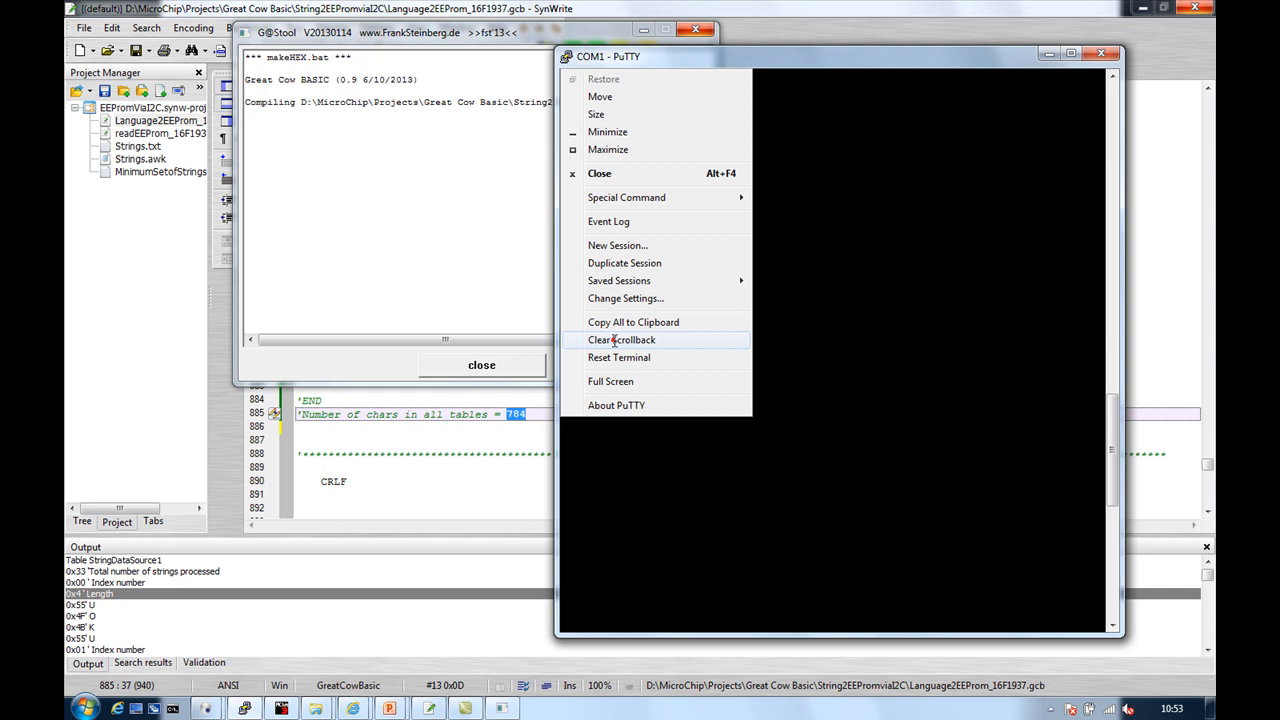
left_click(622, 340)
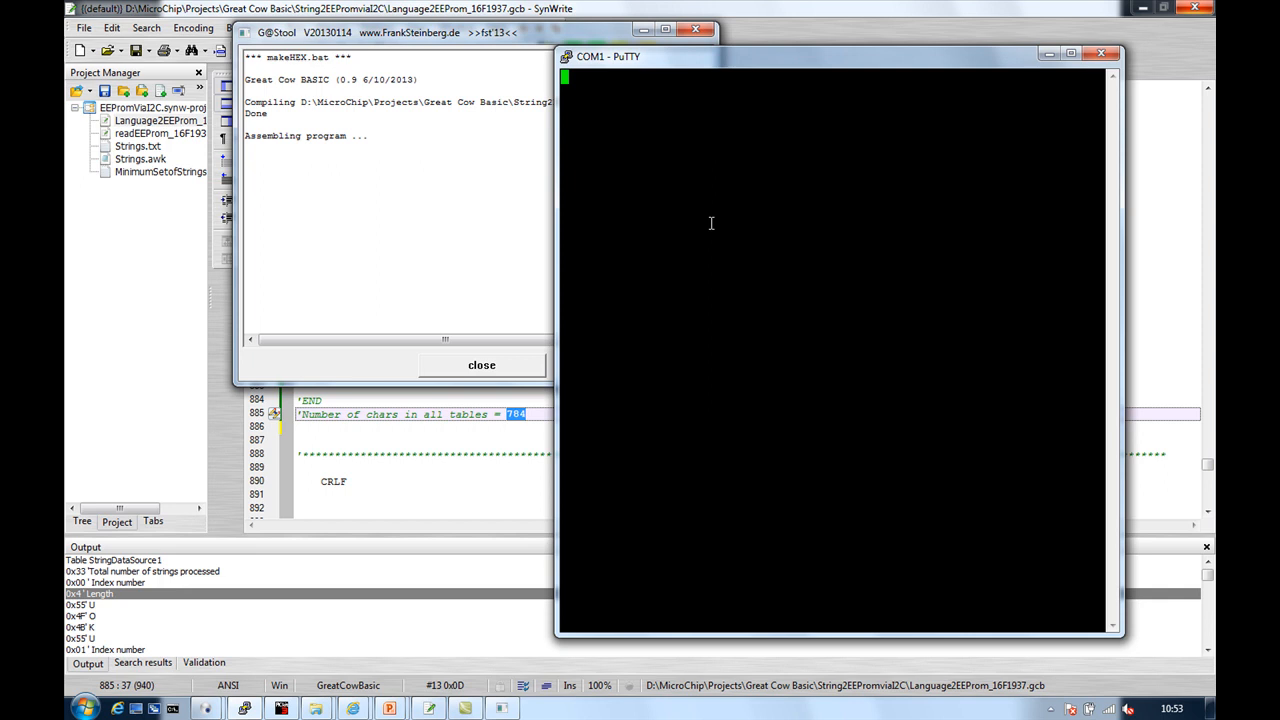
left_click(481, 364)
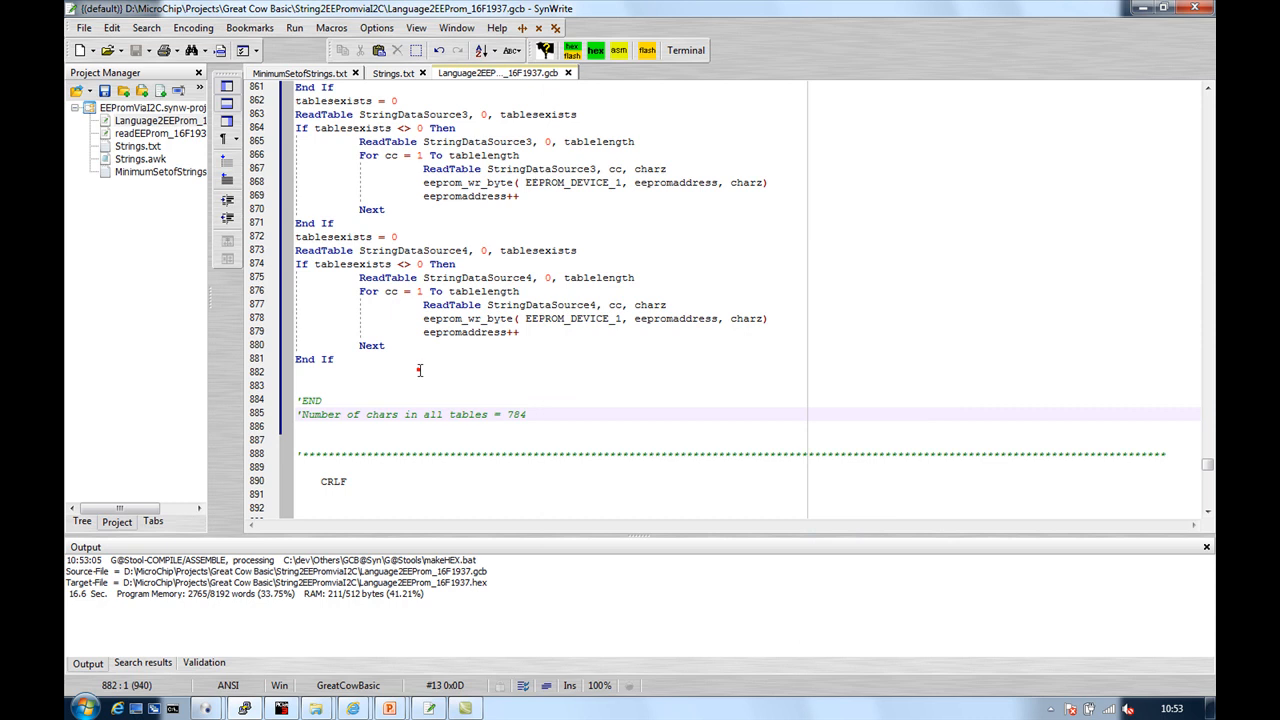
- Switch to the Gas Meter Mark II project, saving the current one, and open 16f1825 Gas Meter004d.gcb
left_click(87, 90)
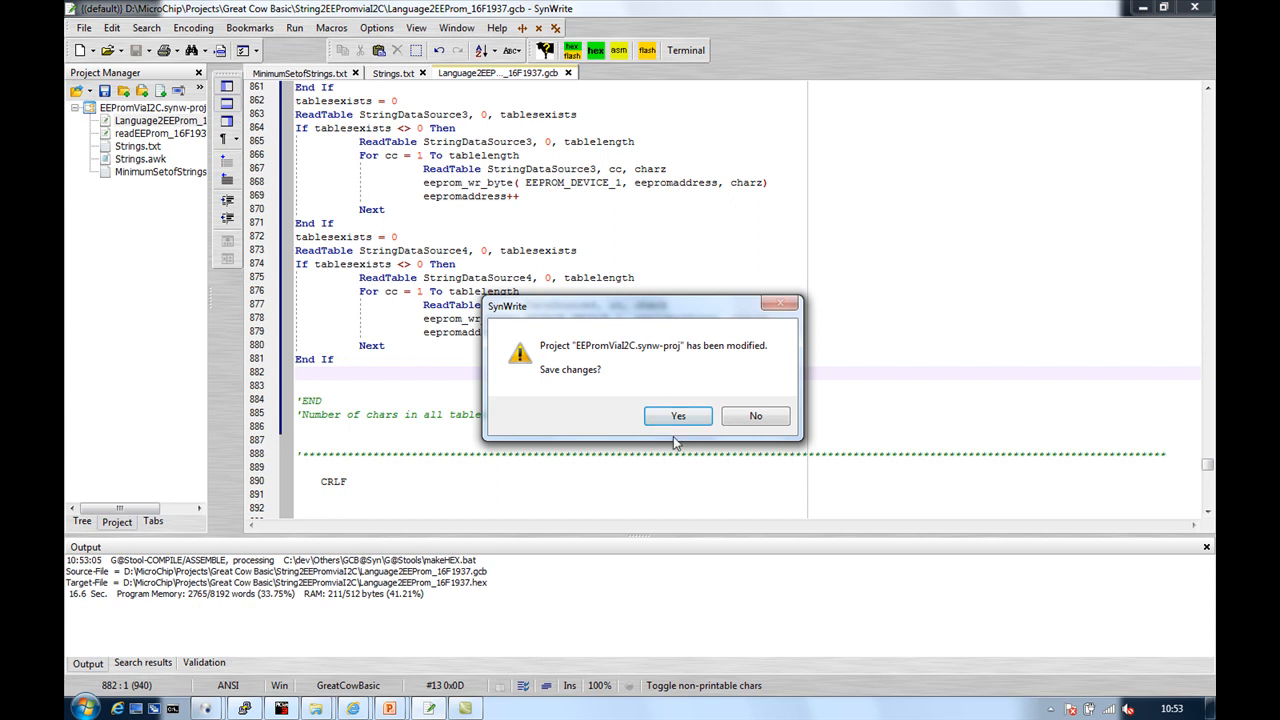
left_click(678, 416)
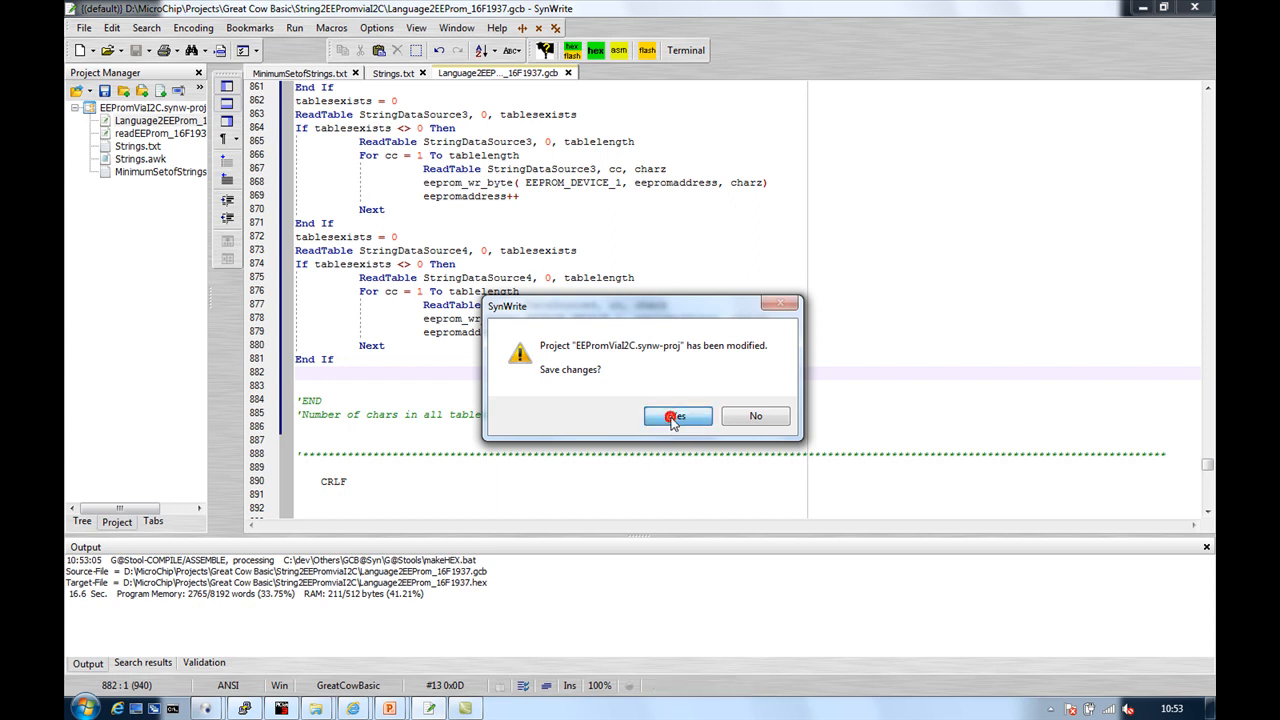
left_click(677, 416)
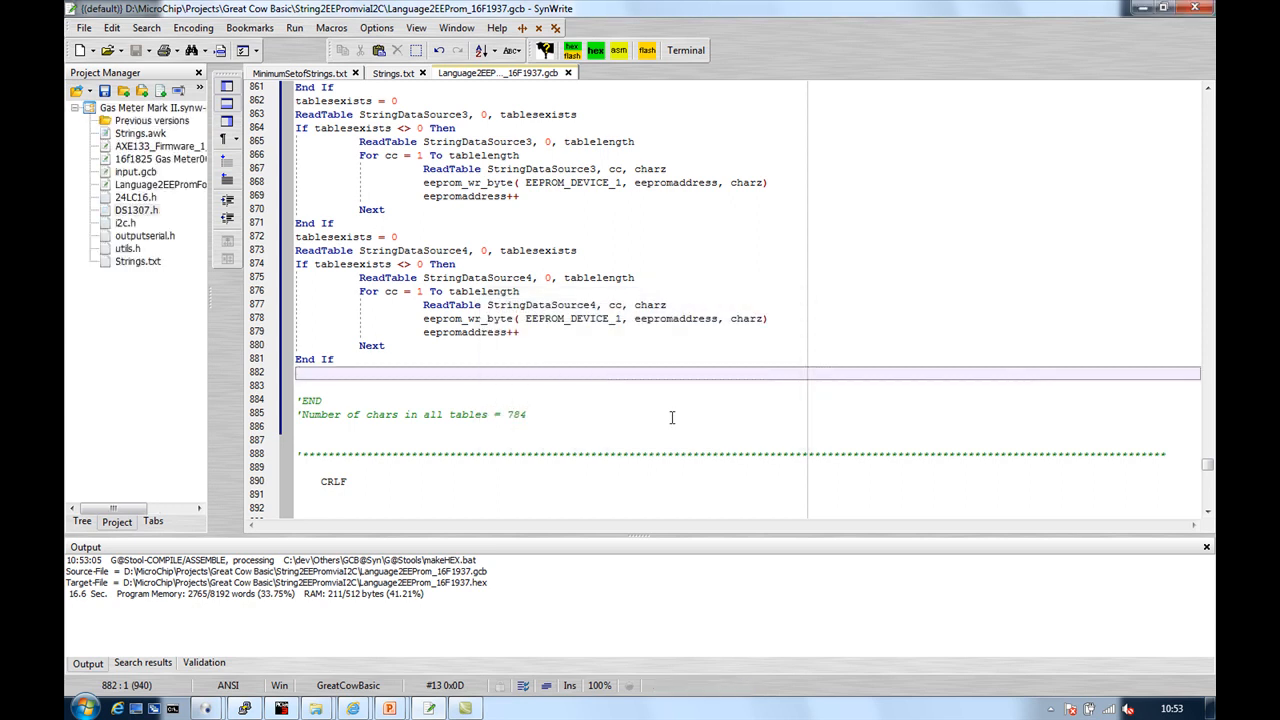
mouse_move(155, 184)
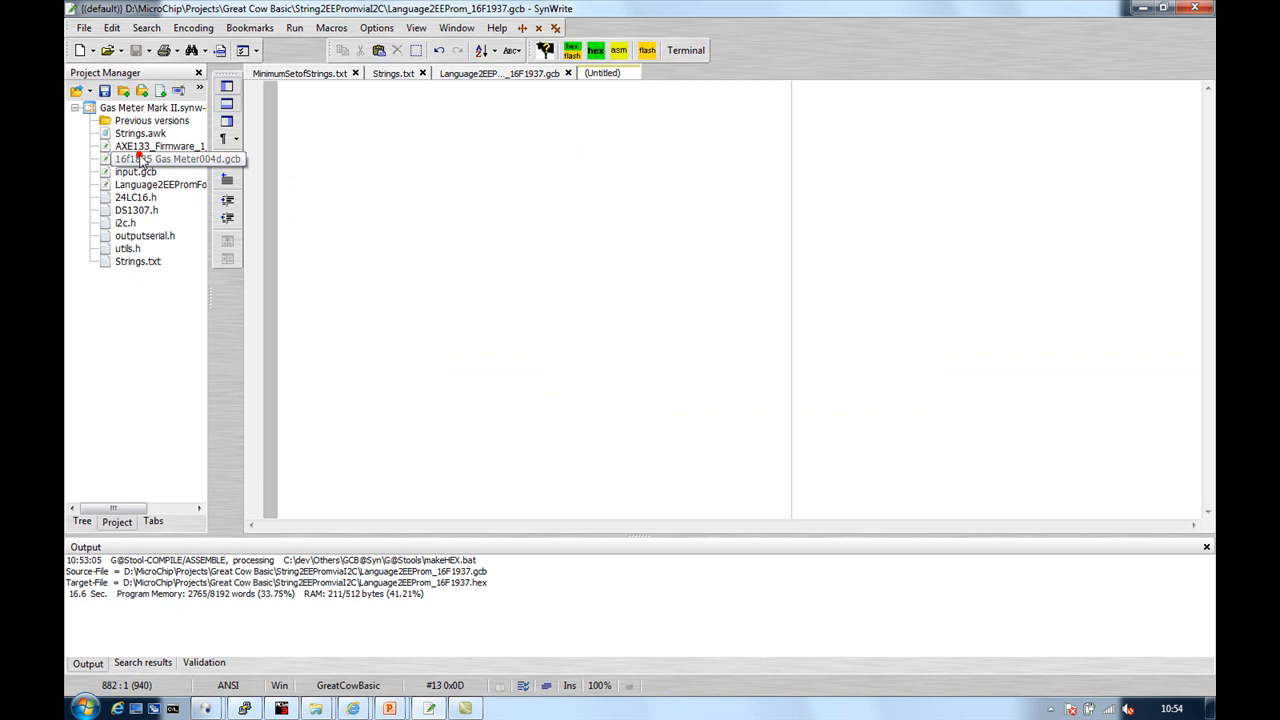
double_click(150, 159)
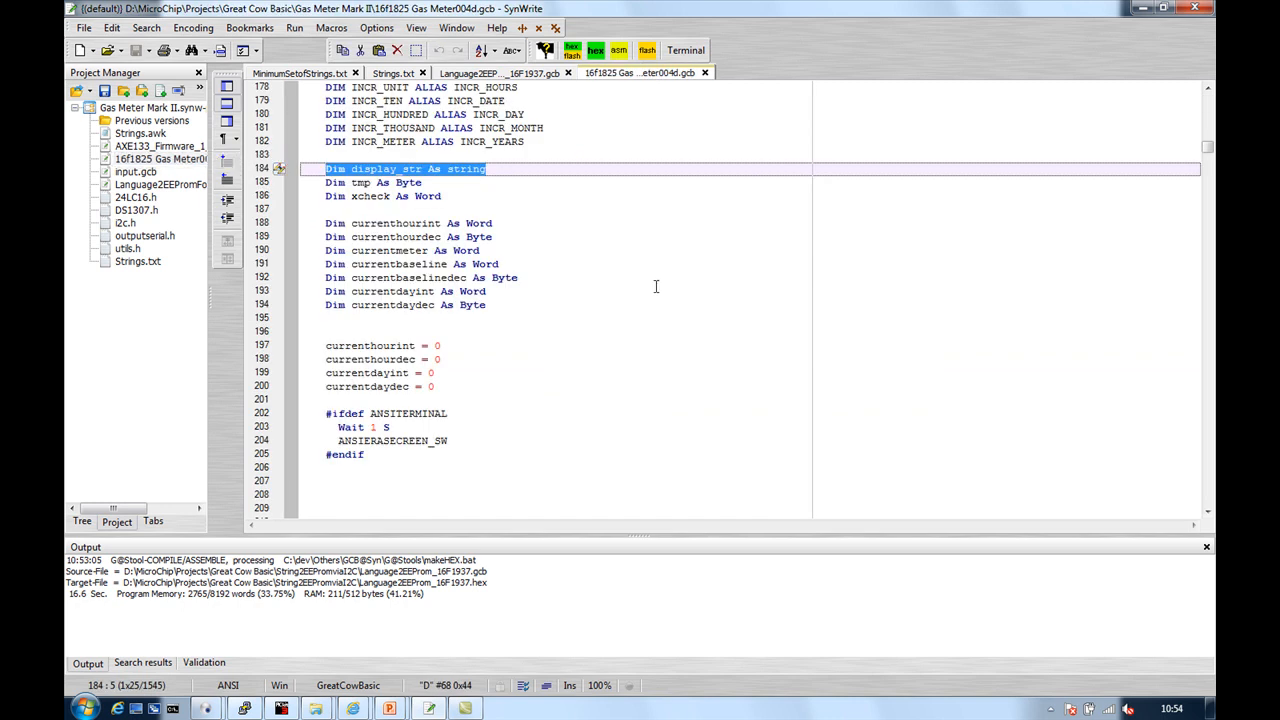
- Search for display_str and the ShowOnLCD subroutine, then return to Strings.txt
key("ctrl+f")
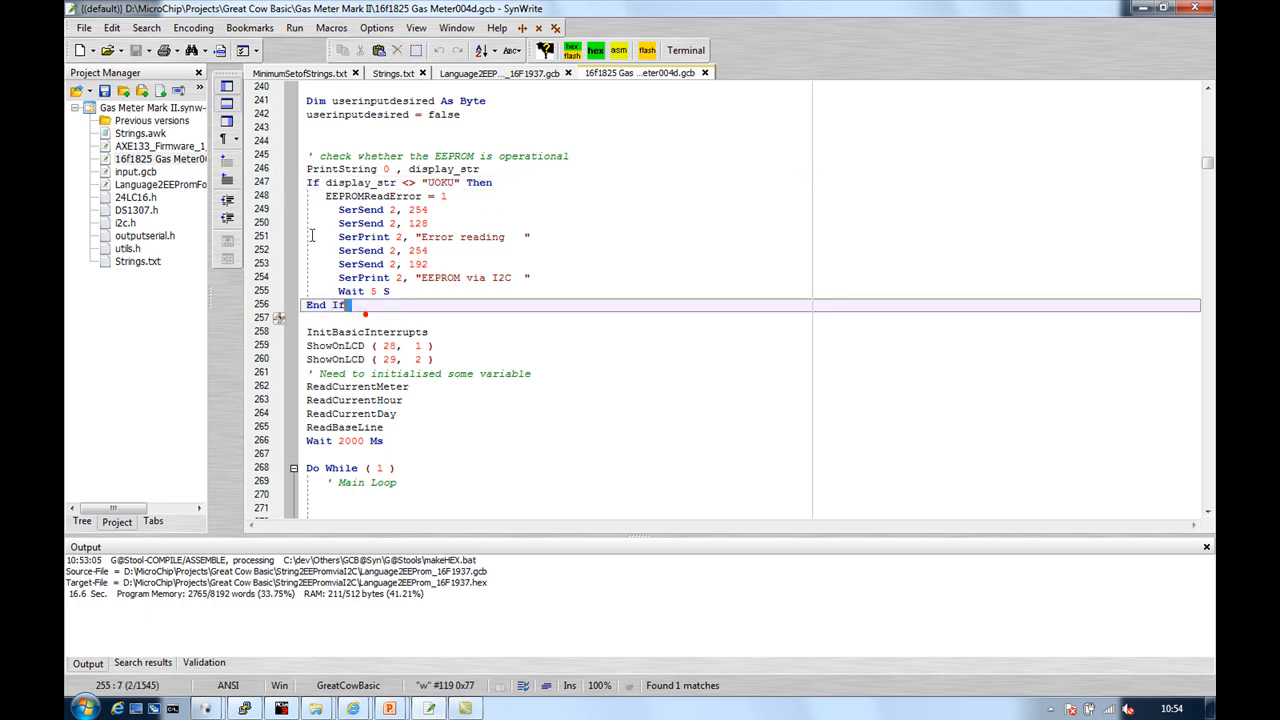
left_click(477, 317)
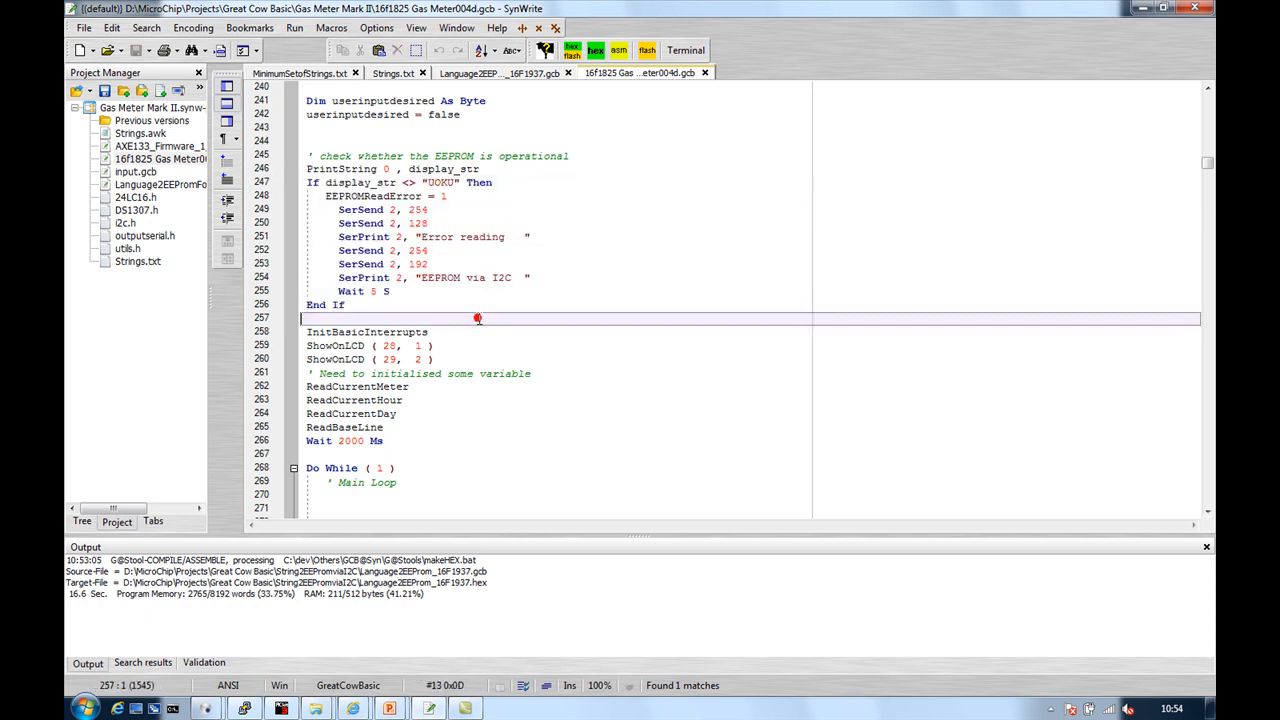
mouse_move(461, 367)
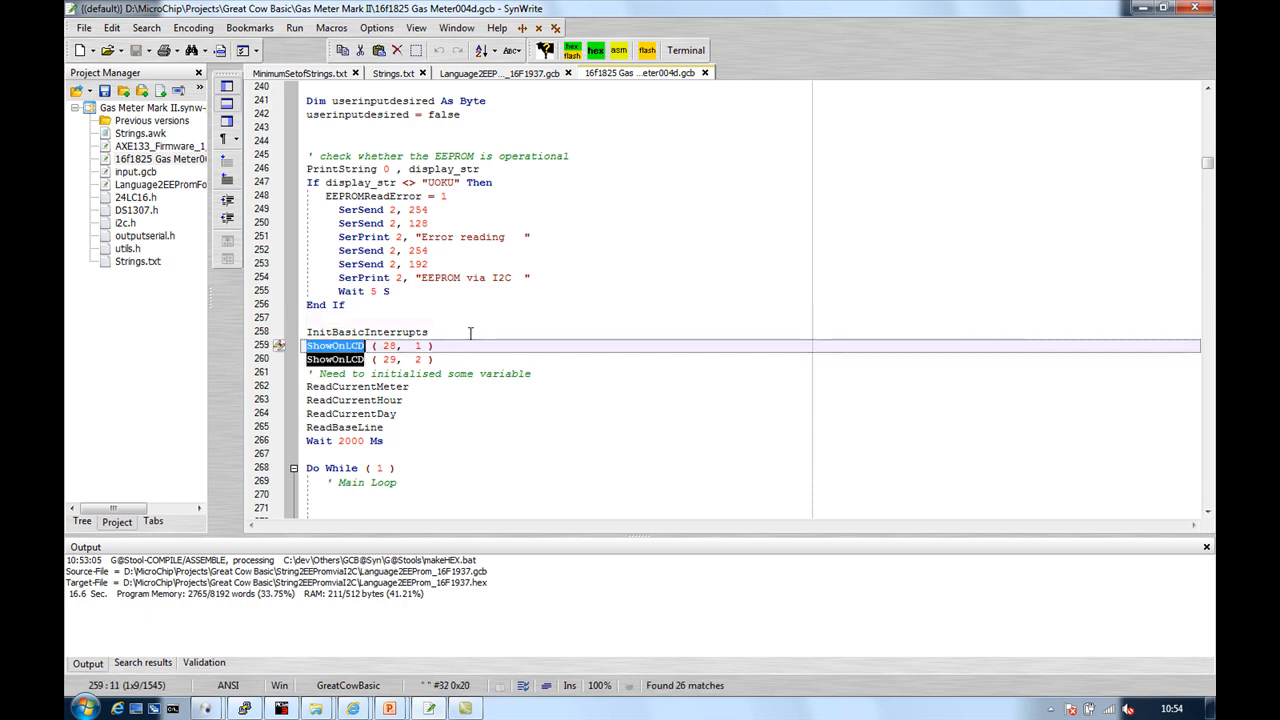
key("Ctrl+F")
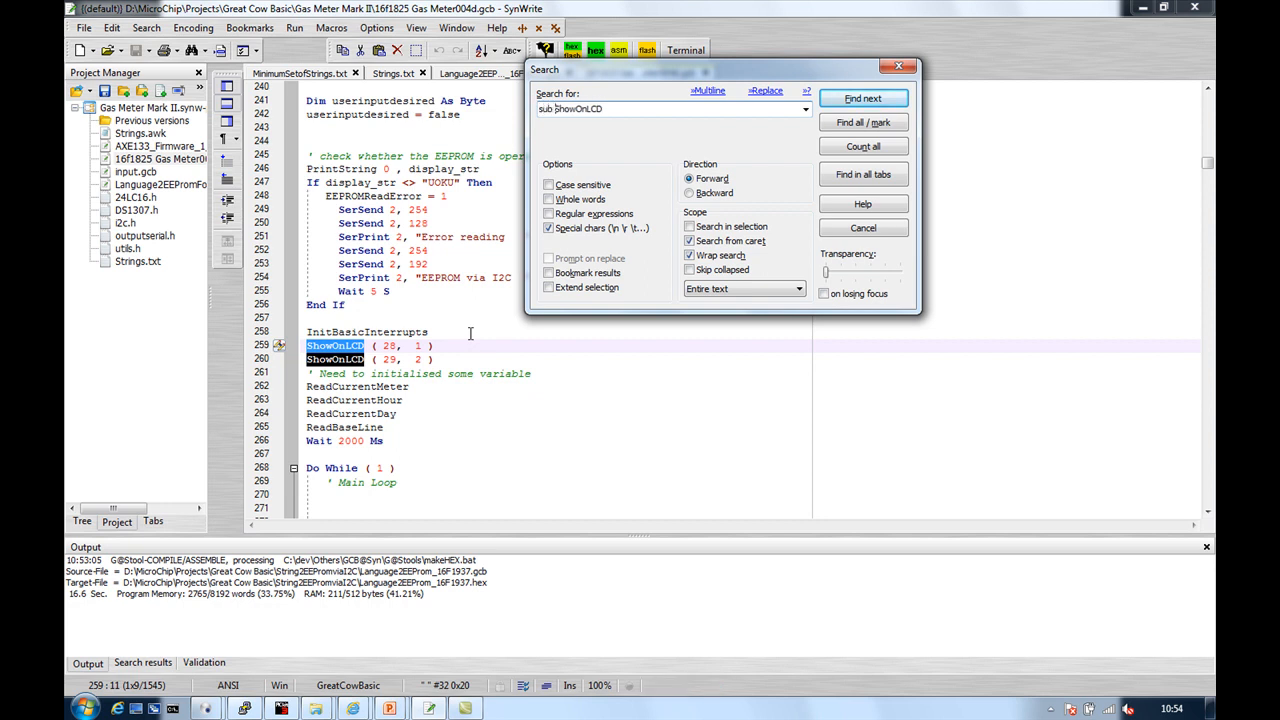
left_click(863, 98)
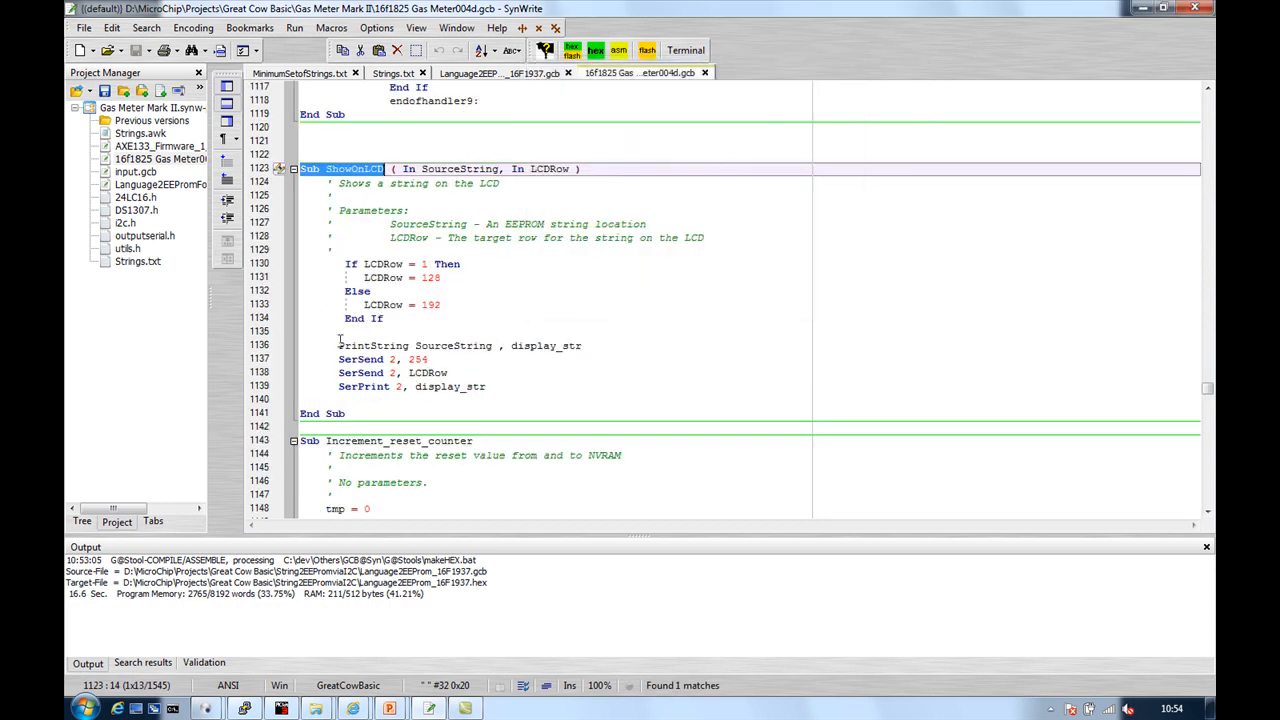
double_click(371, 345)
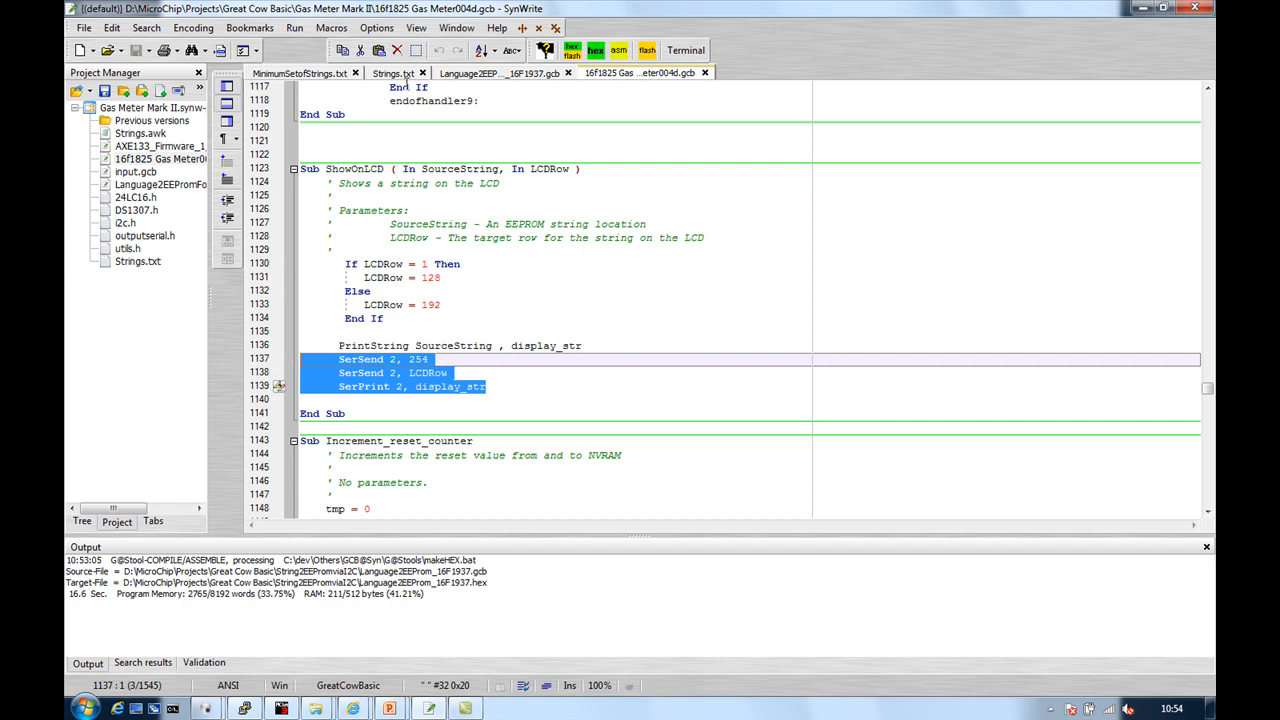
left_click(391, 72)
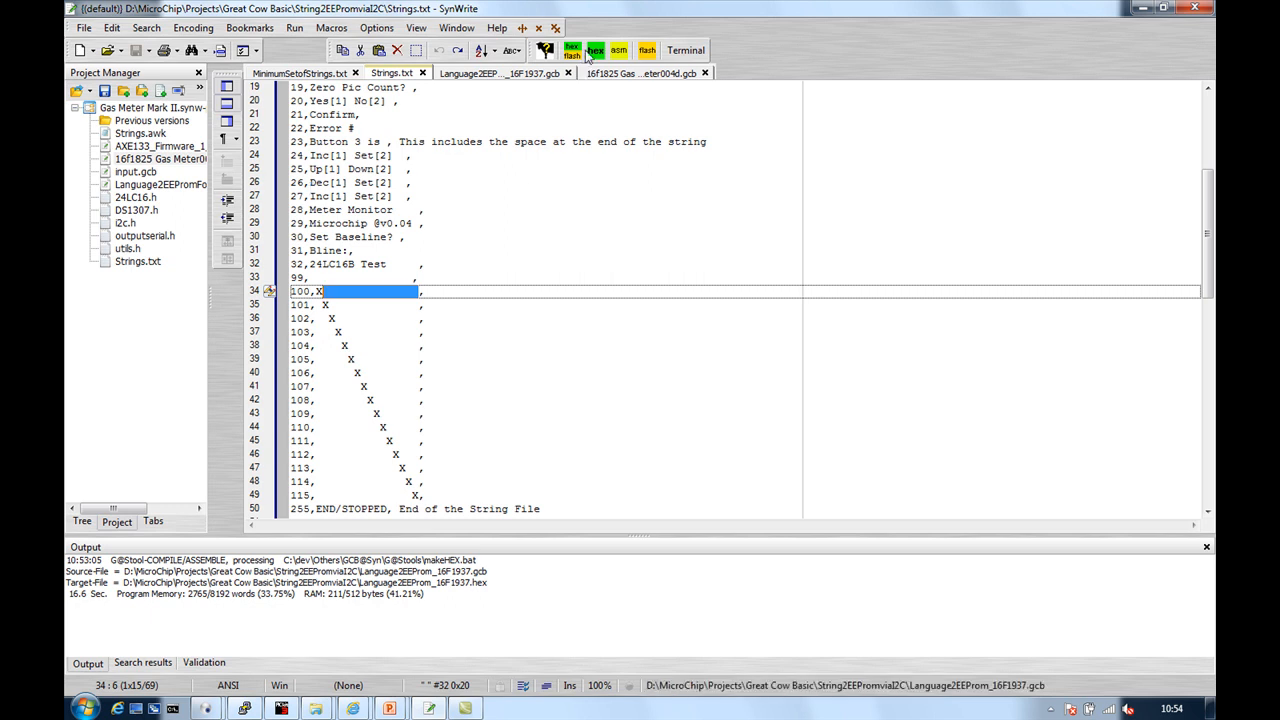
- In PICkit 3 with auto mode off, import readEEProm_16F1937.hex and write it to the chip
left_click(630, 72)
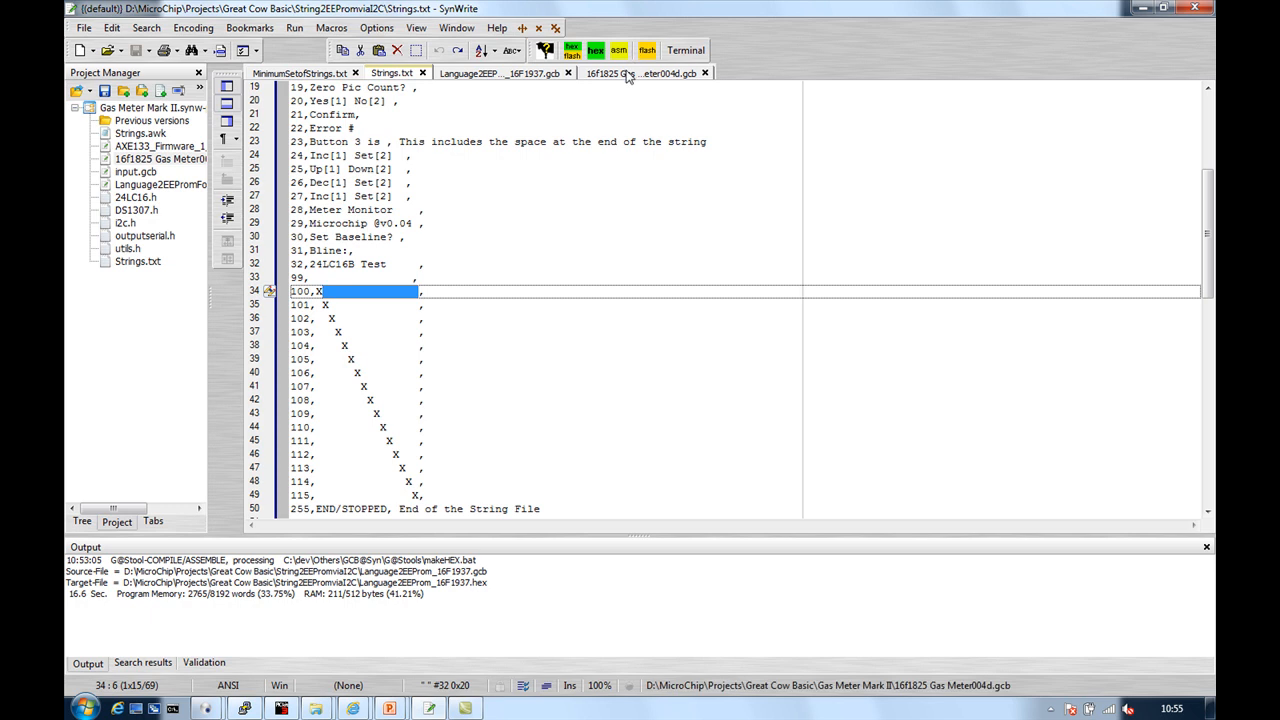
mouse_move(488, 212)
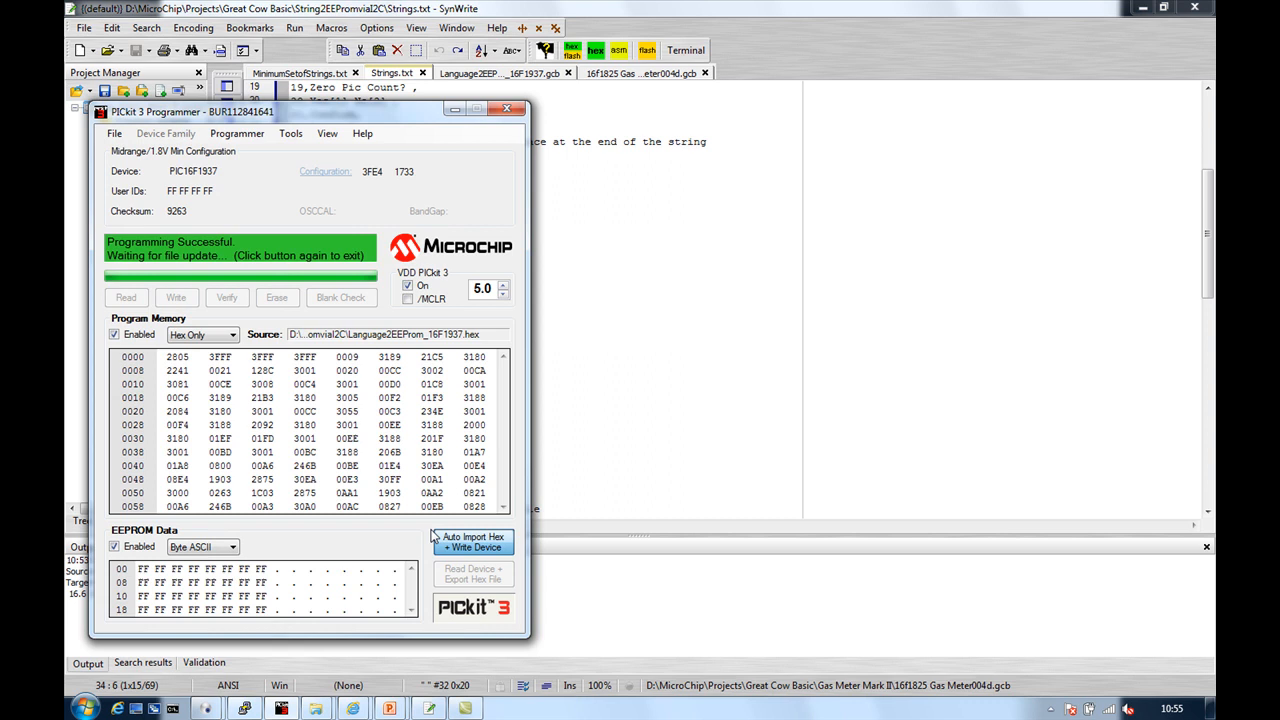
left_click(473, 543)
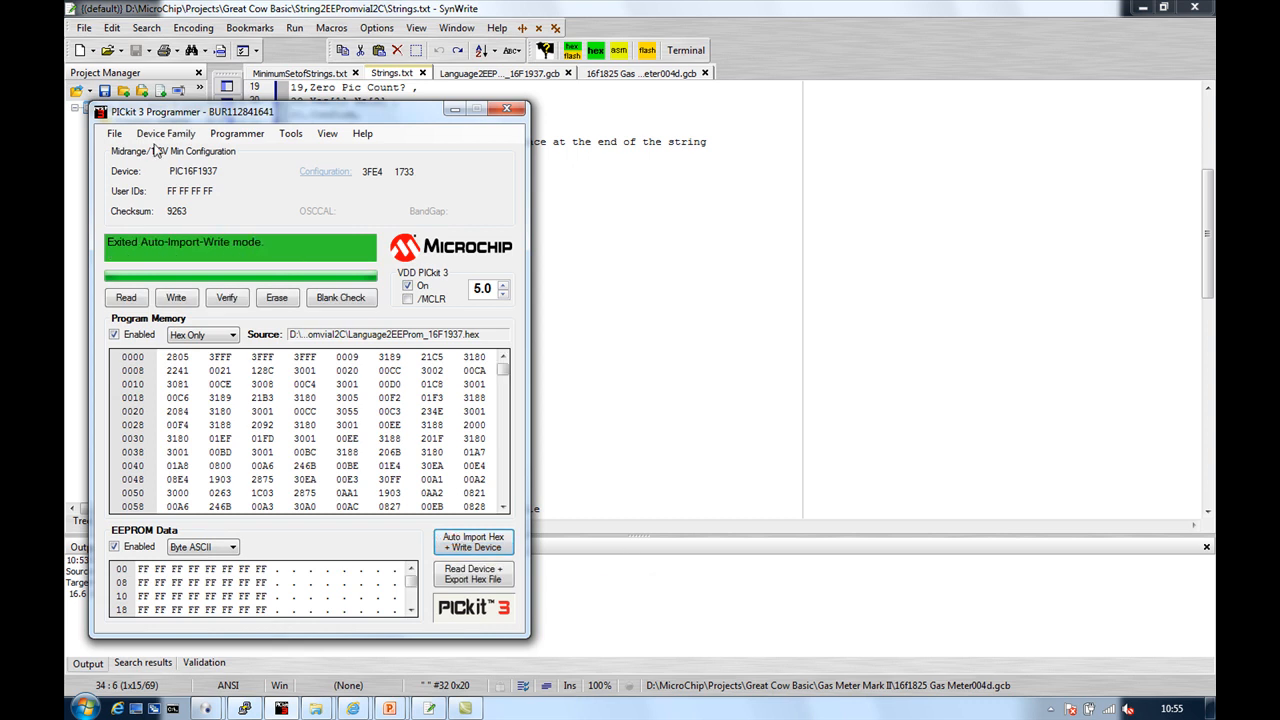
left_click(112, 133)
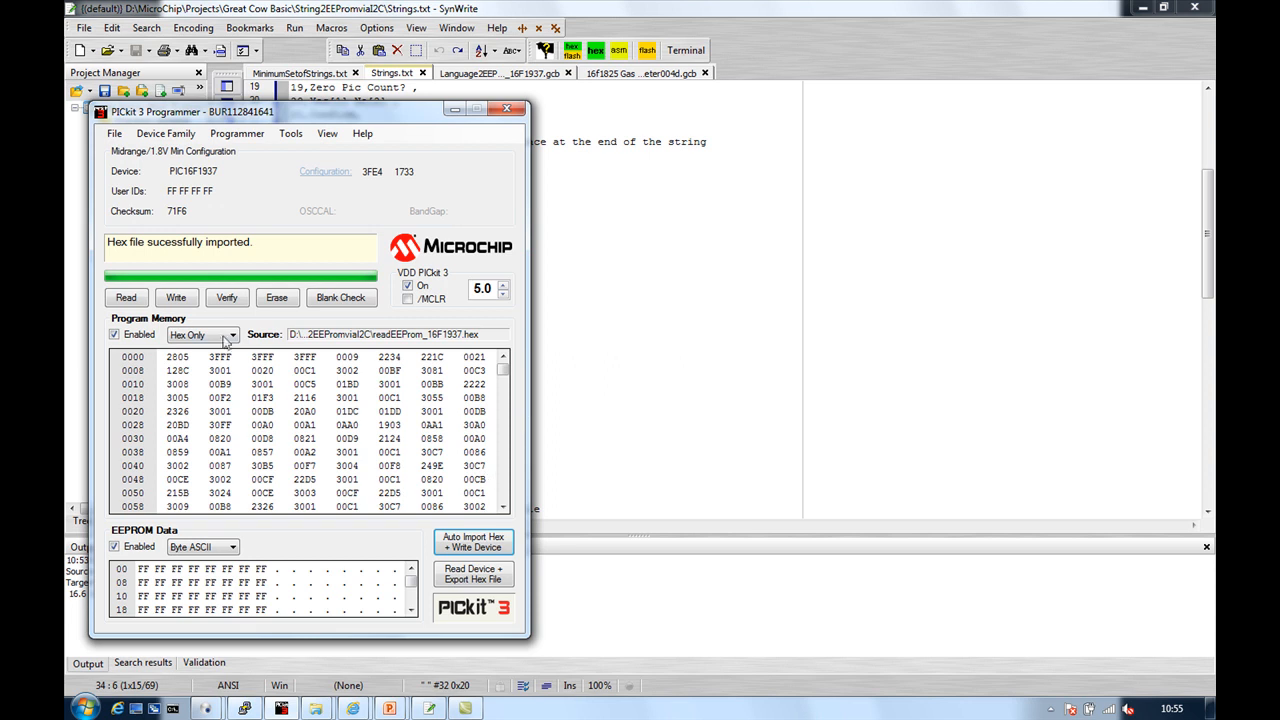
left_click(176, 297)
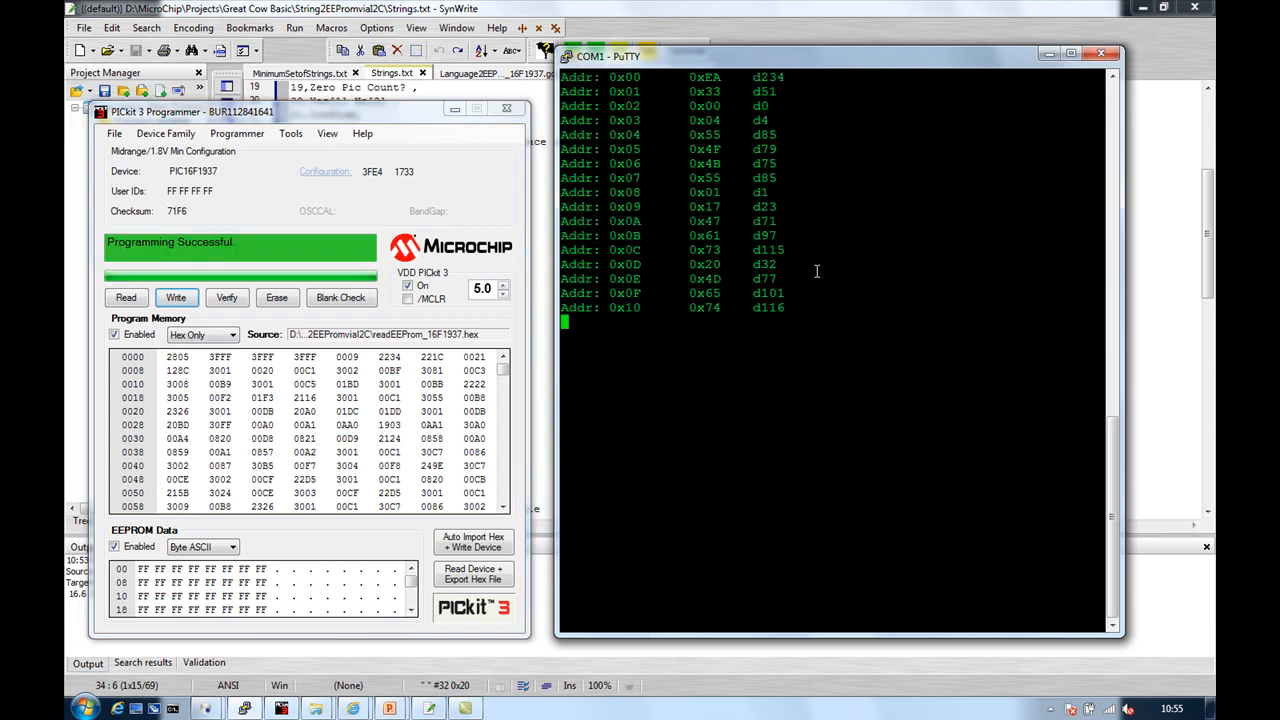
mouse_move(793, 209)
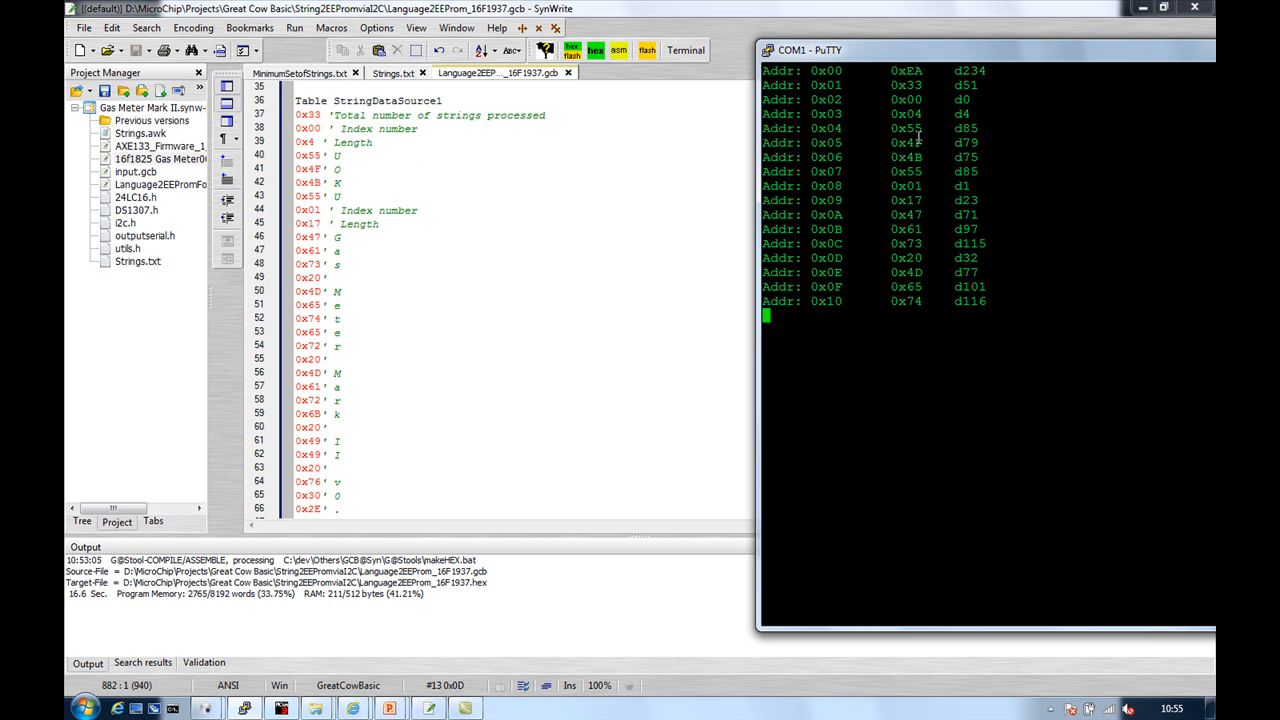
mouse_move(1014, 70)
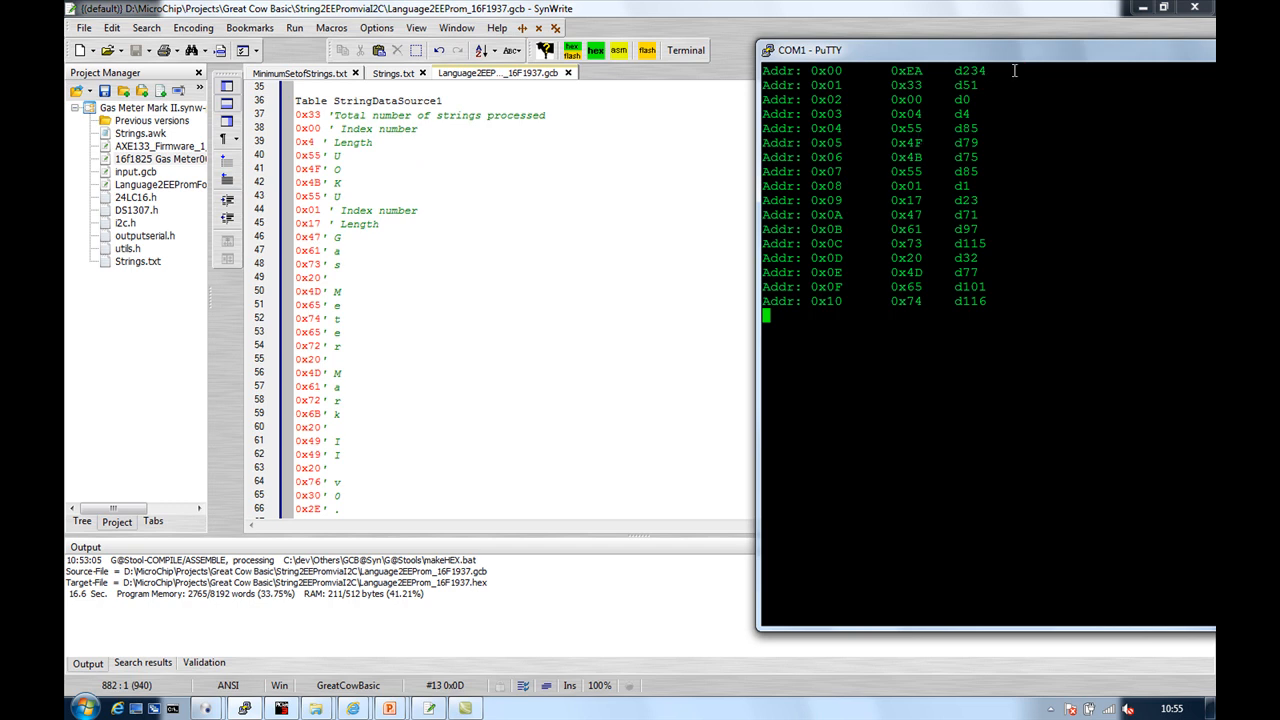
- Restore the SynWrite window so the StringDataSource1 table sits beside PuTTY's EEPROM dump
double_click(969, 70)
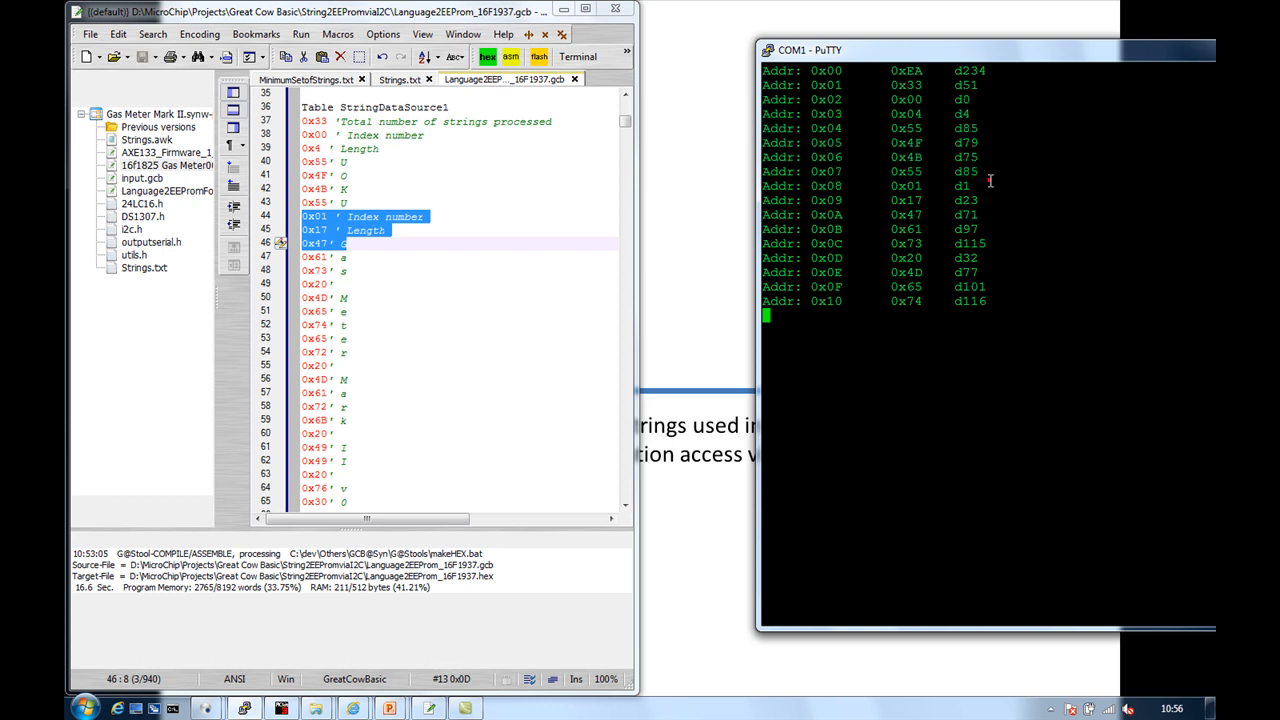
mouse_move(1006, 340)
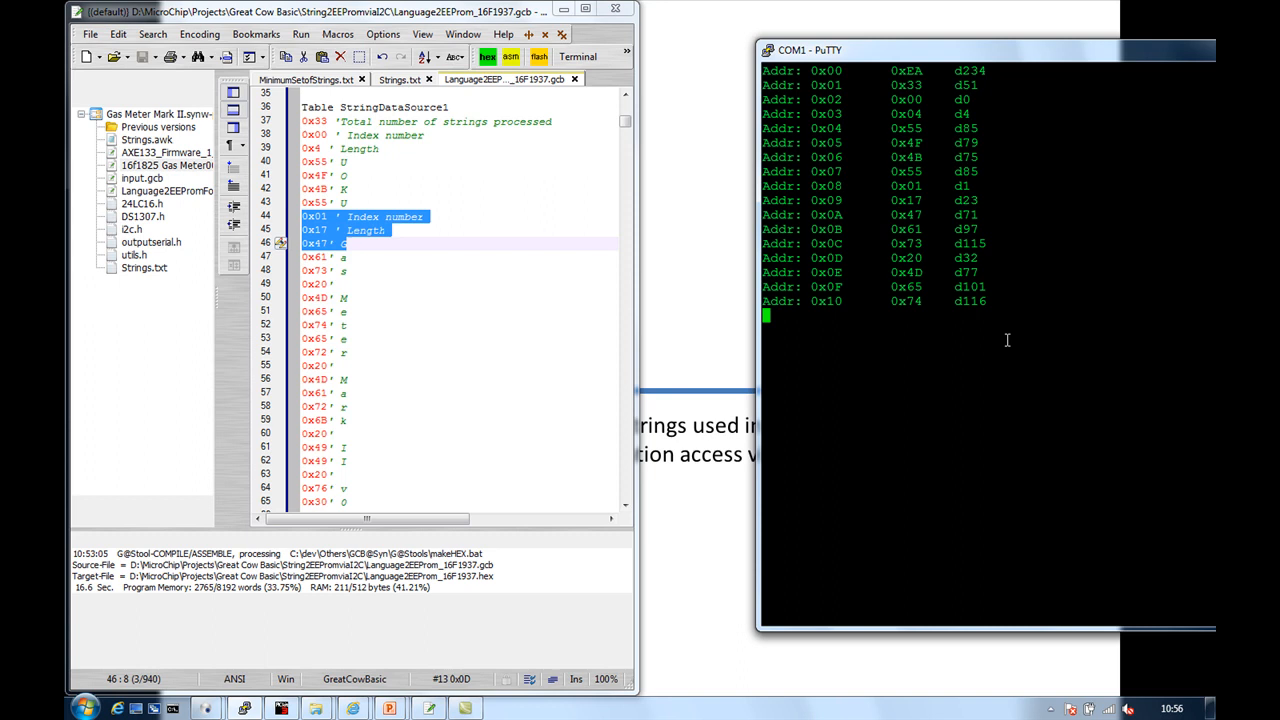